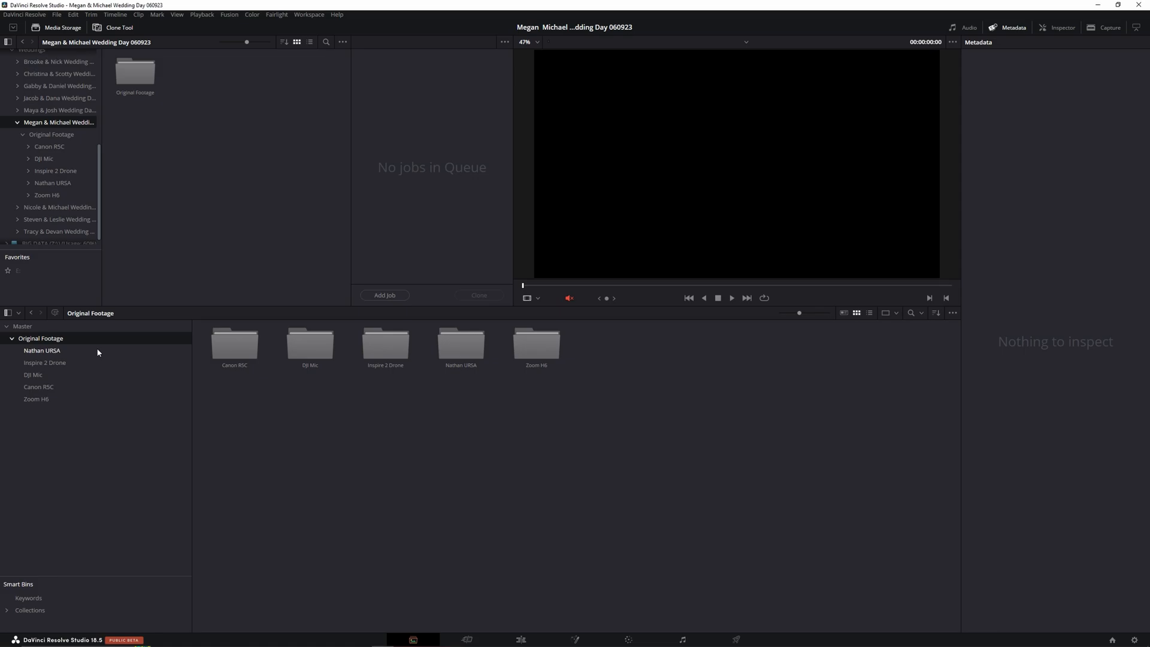
Open the empty Nathan URSA bin and browse the Original Footage folder in Media Storage.
left_click(42, 350)
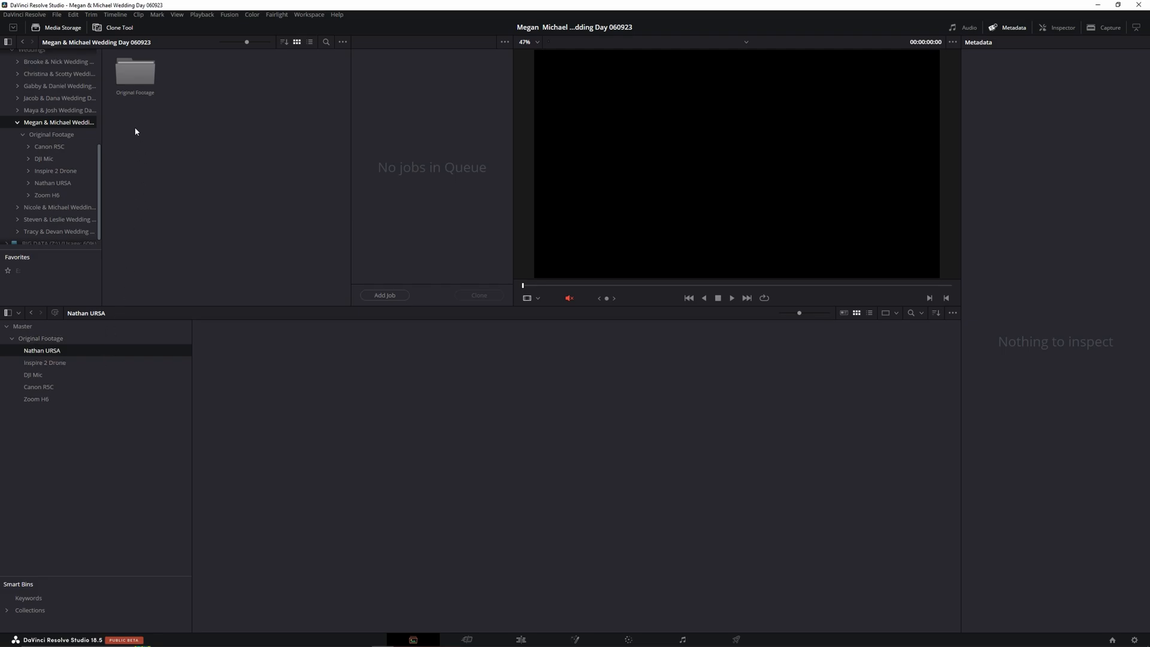
double_click(136, 70)
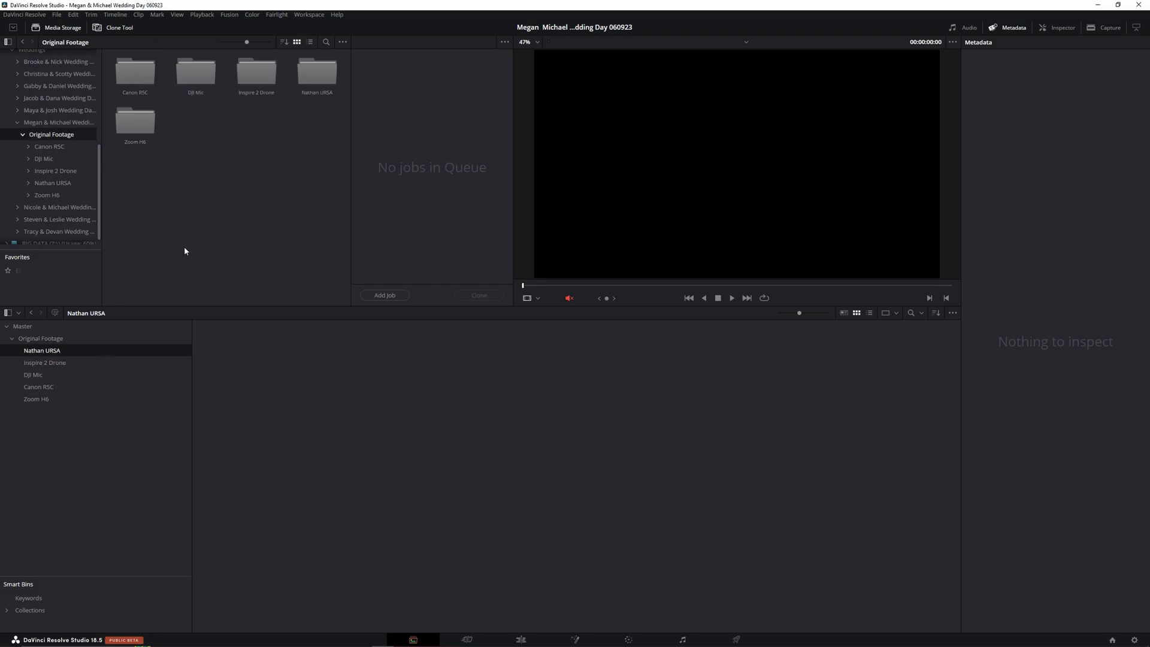
right_click(316, 72)
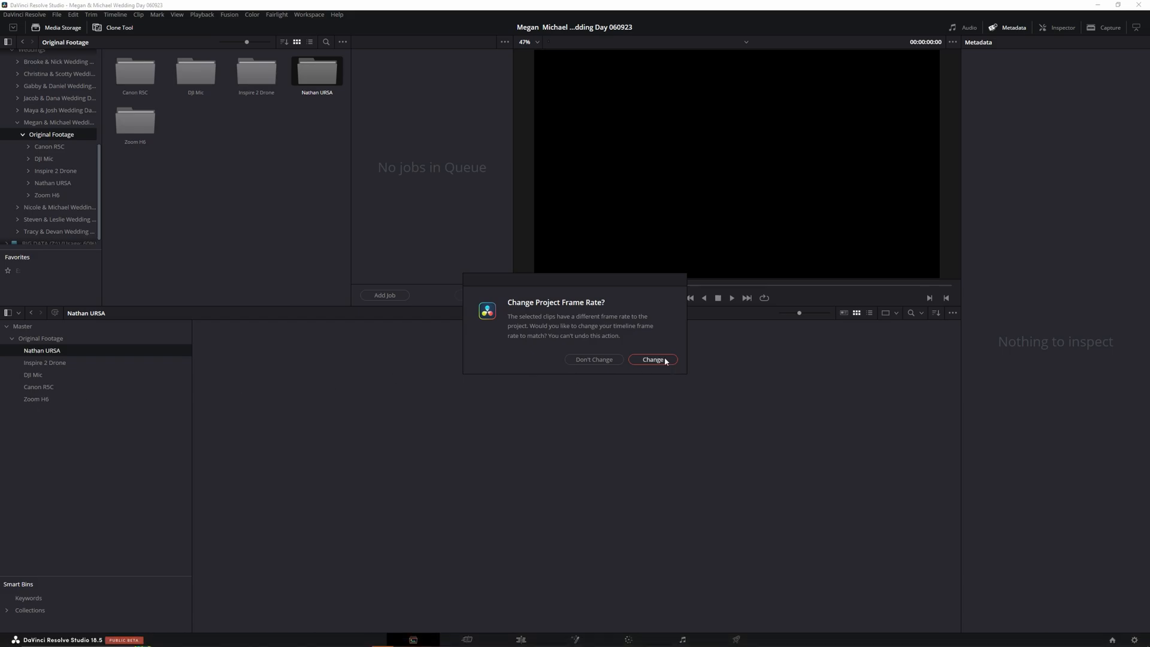
Accept the Nathan URSA frame-rate change and bring Inspire 2 Drone clips into their bin.
left_click(653, 360)
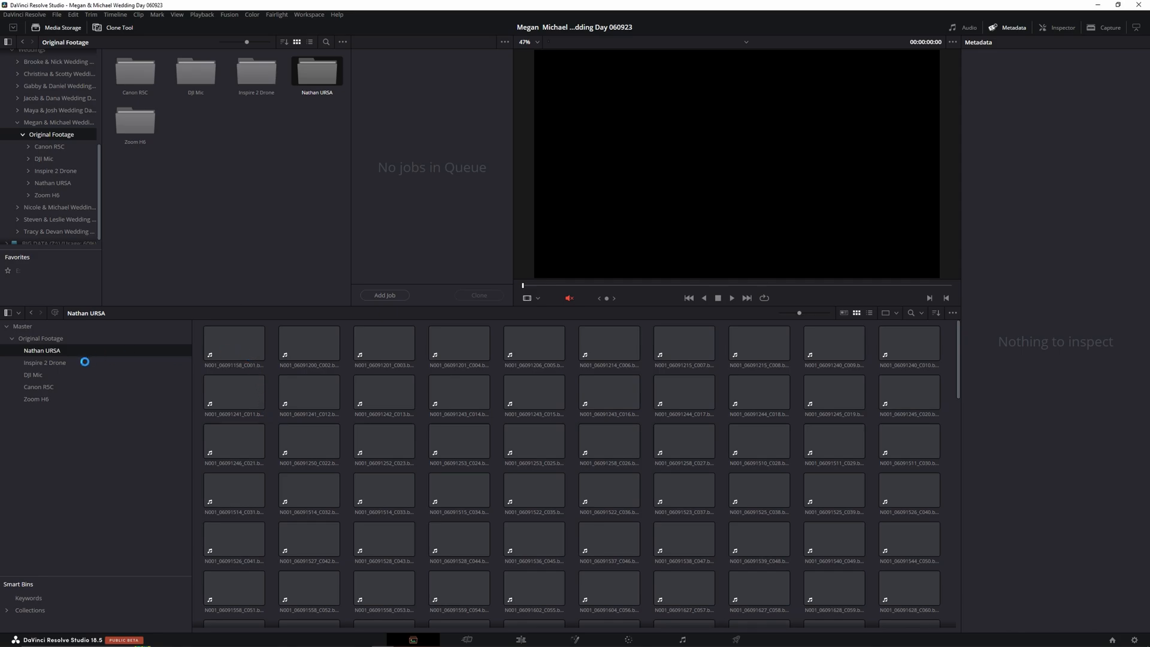
left_click(44, 362)
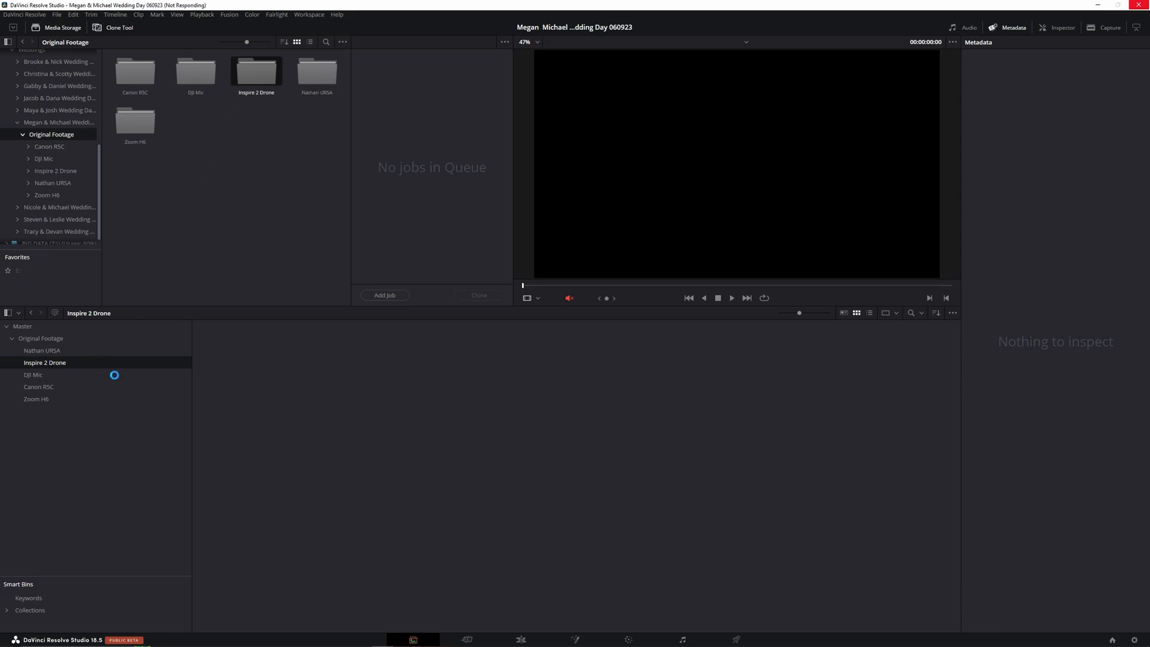
left_click(45, 147)
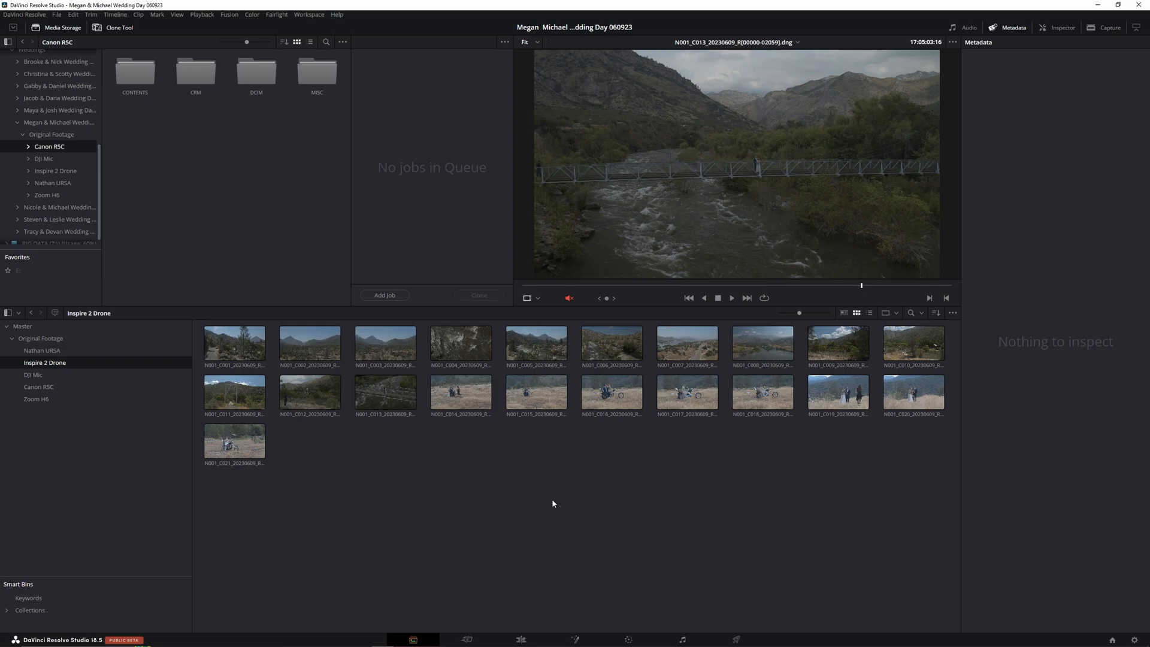
mouse_move(951, 538)
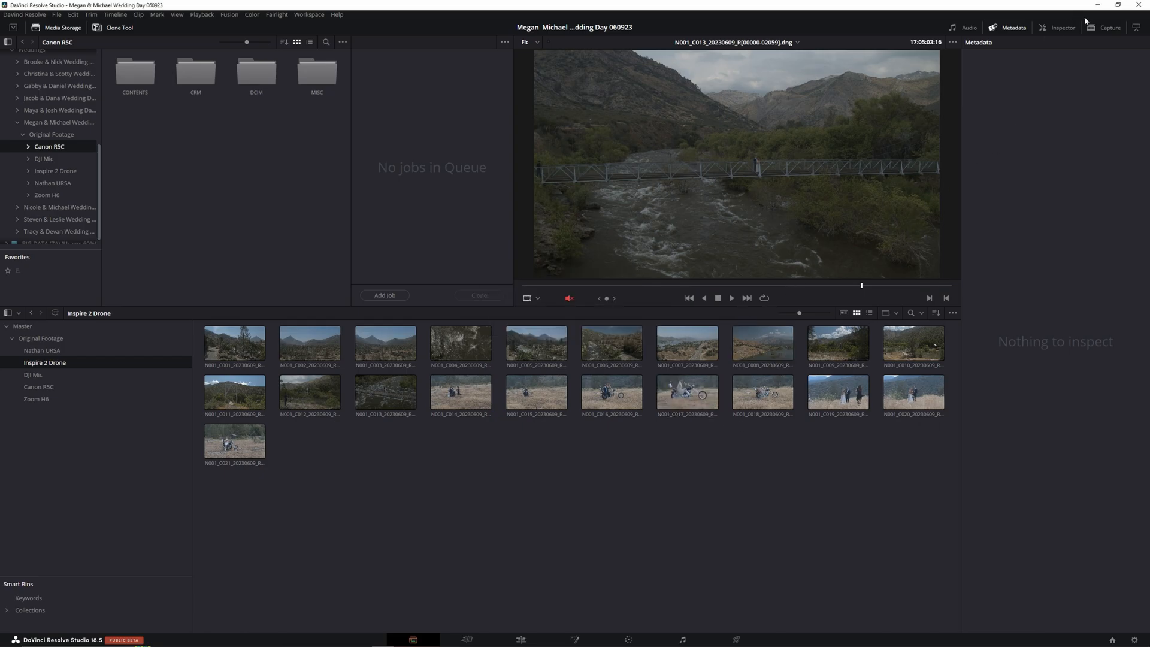
Check drone clip N001_C007's file details in the Inspector.
left_click(687, 343)
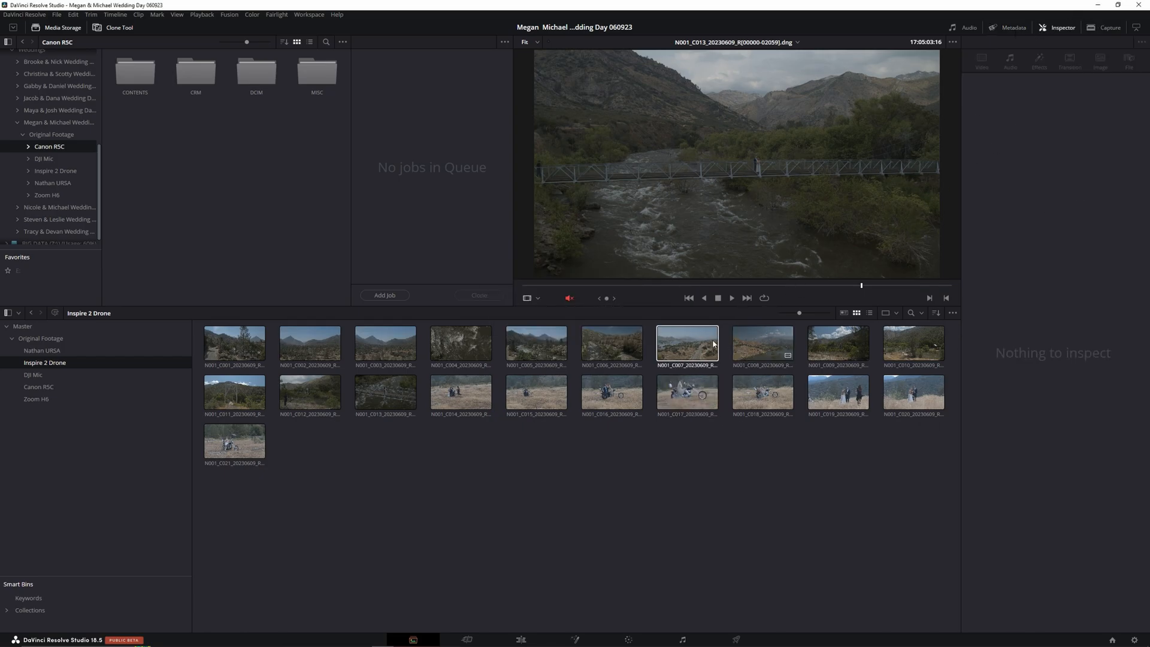
left_click(687, 344)
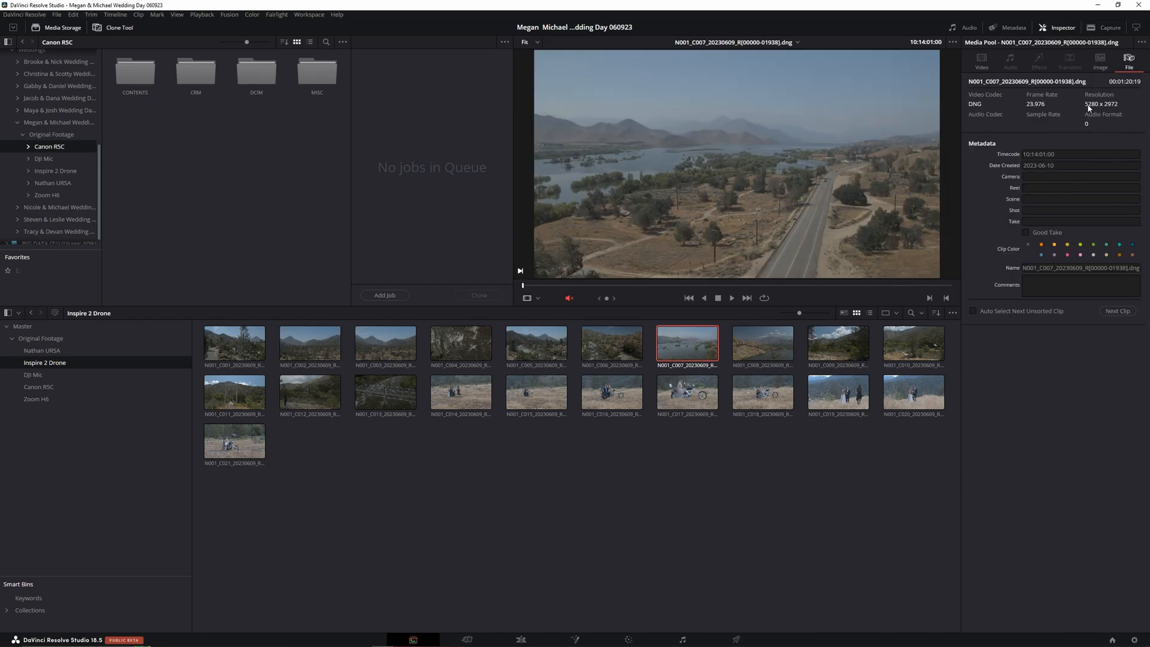
left_click(612, 343)
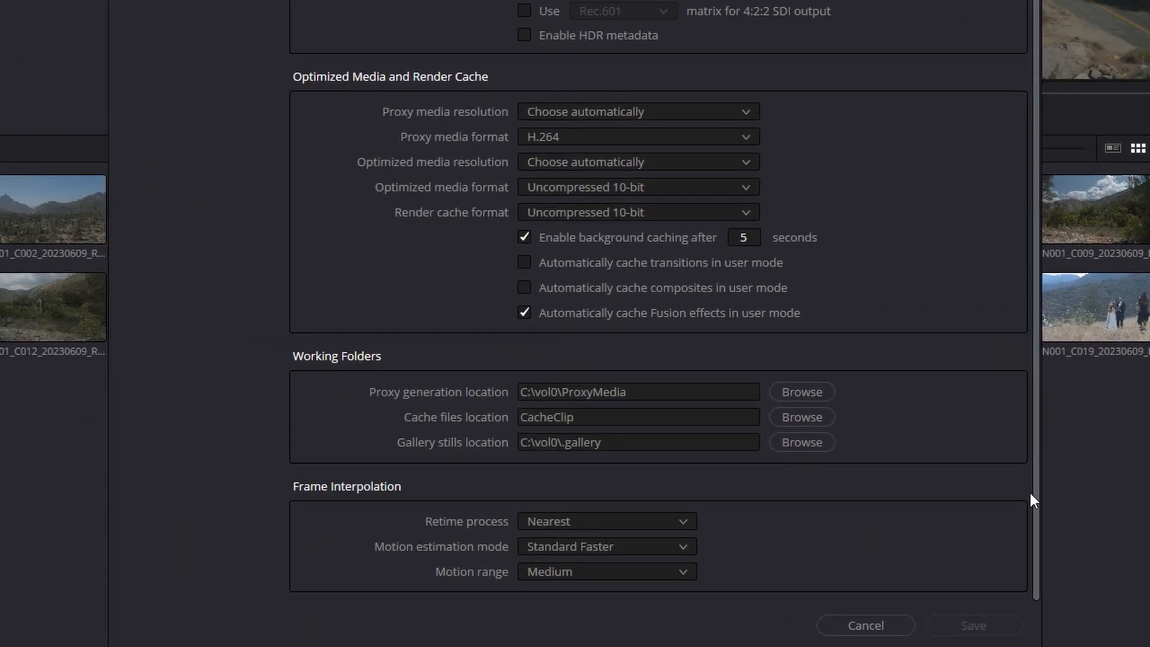
mouse_move(494, 400)
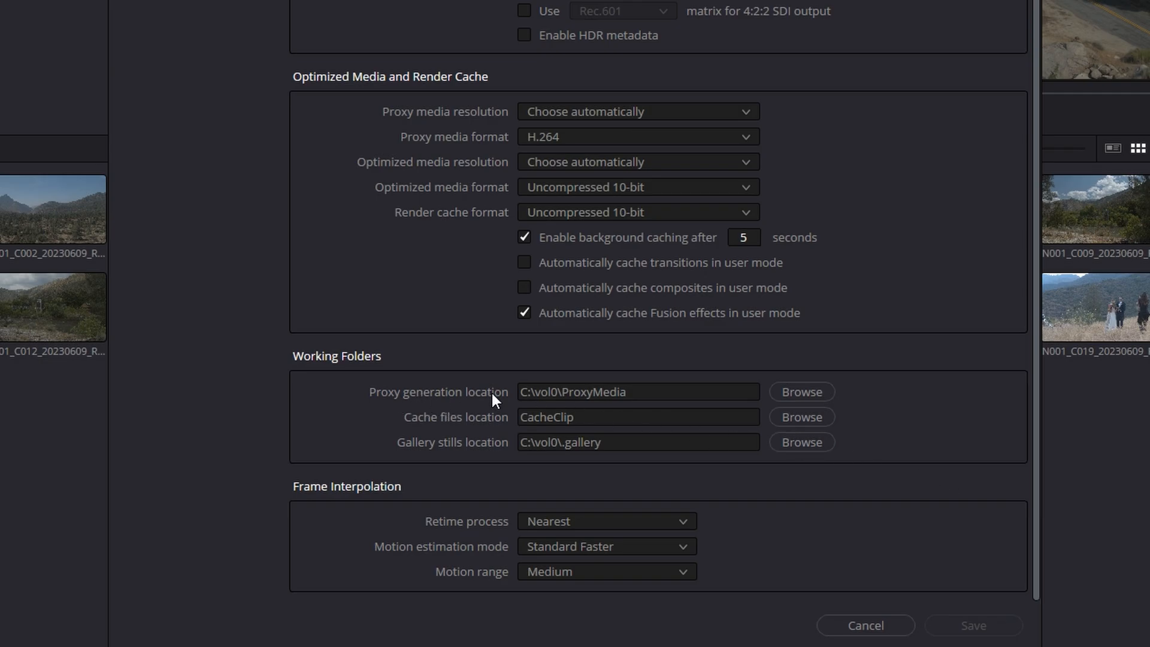
Set proxy location to N8TB, format H.265, resolution Half, and save the settings.
left_click(801, 391)
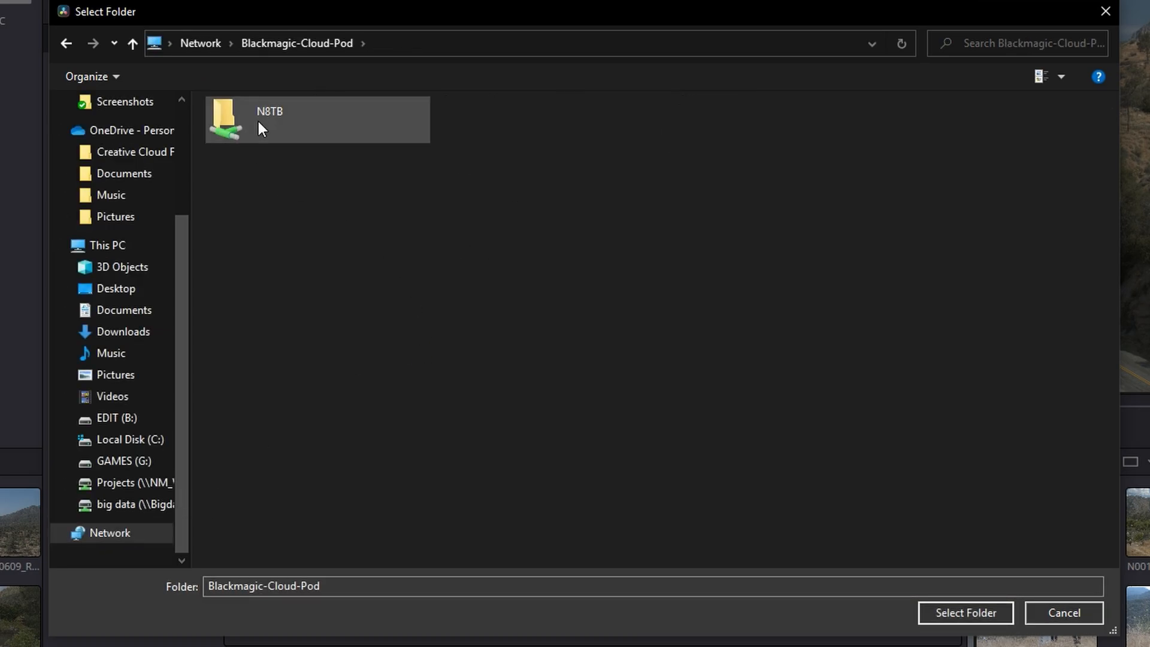
double_click(270, 113)
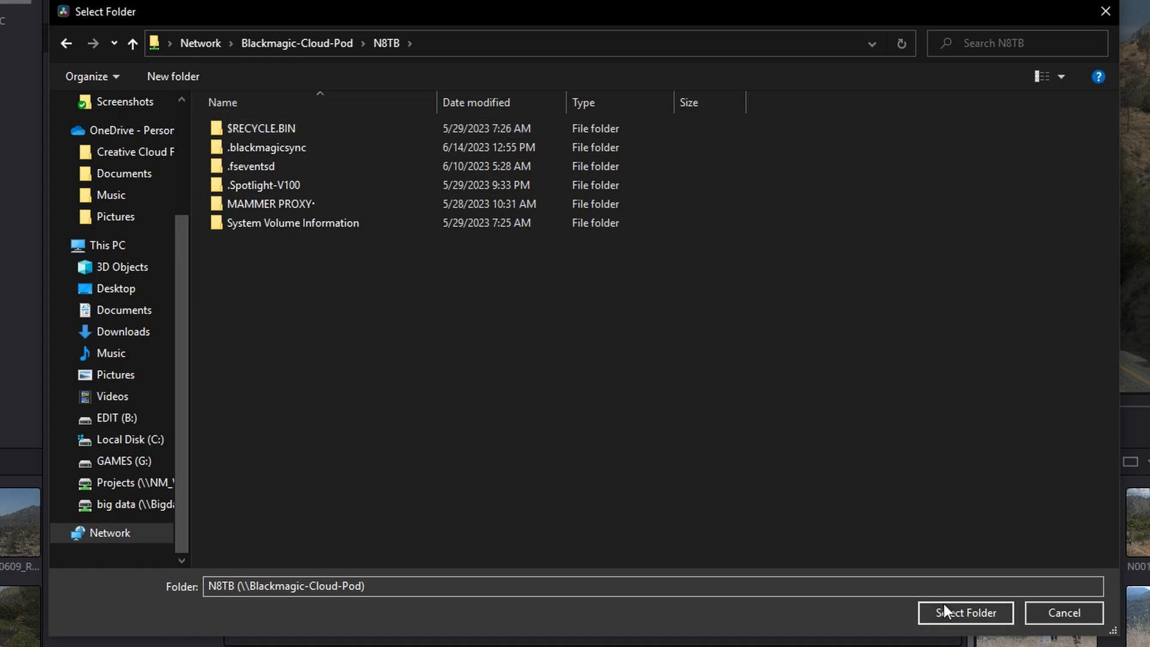
left_click(967, 629)
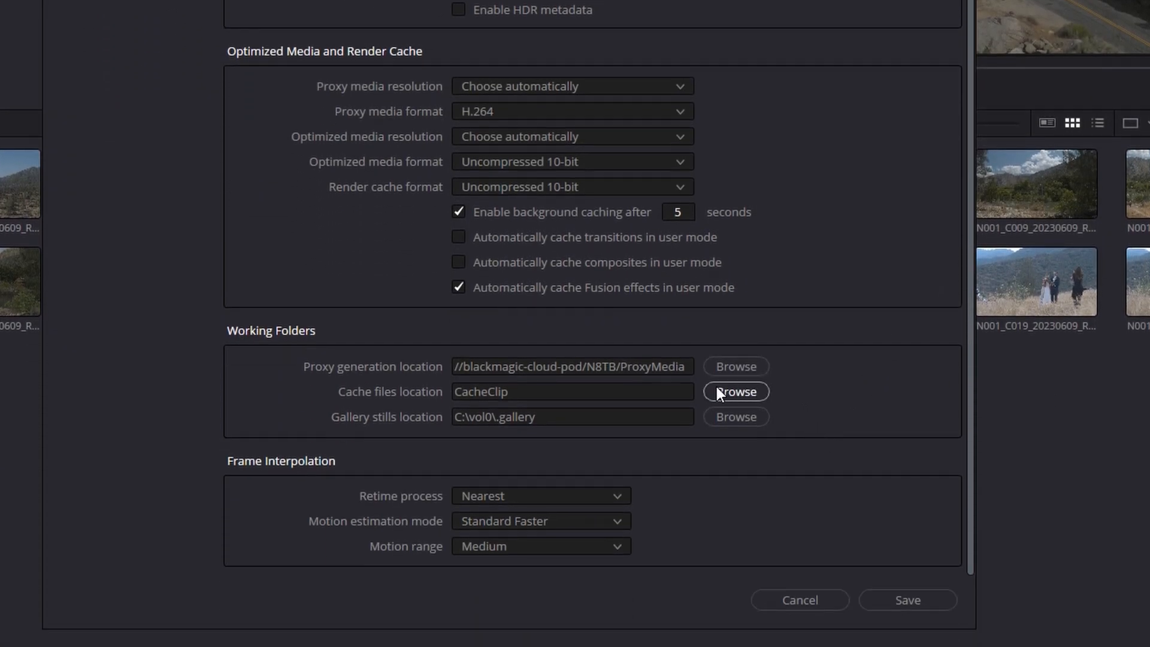
mouse_move(476, 131)
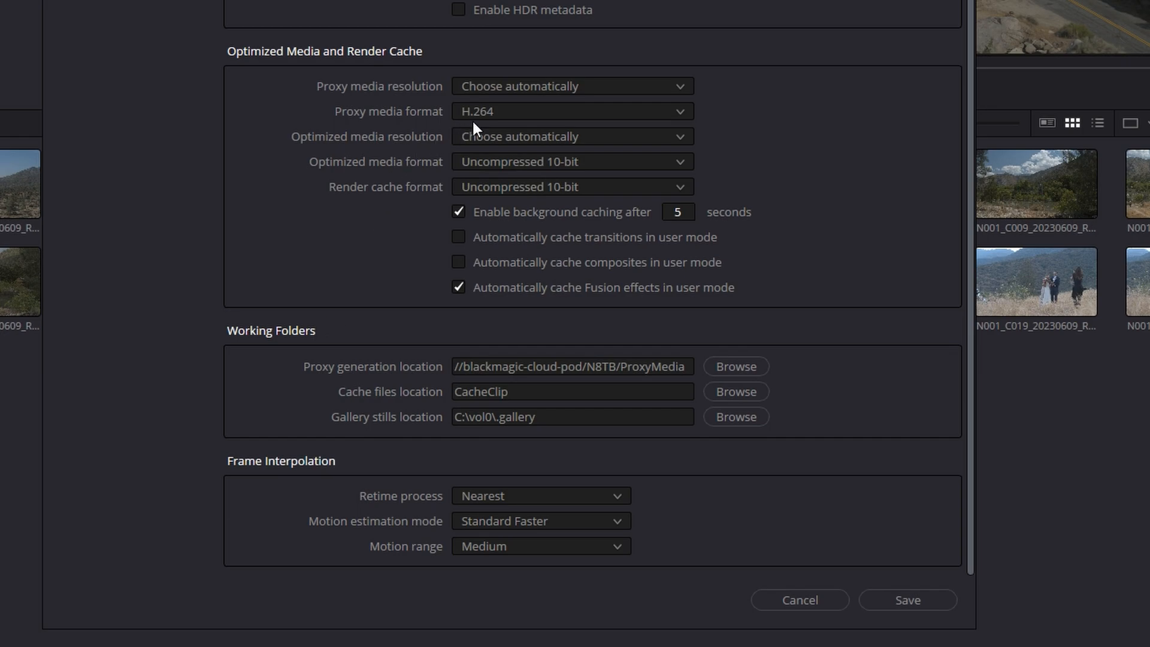
left_click(572, 111)
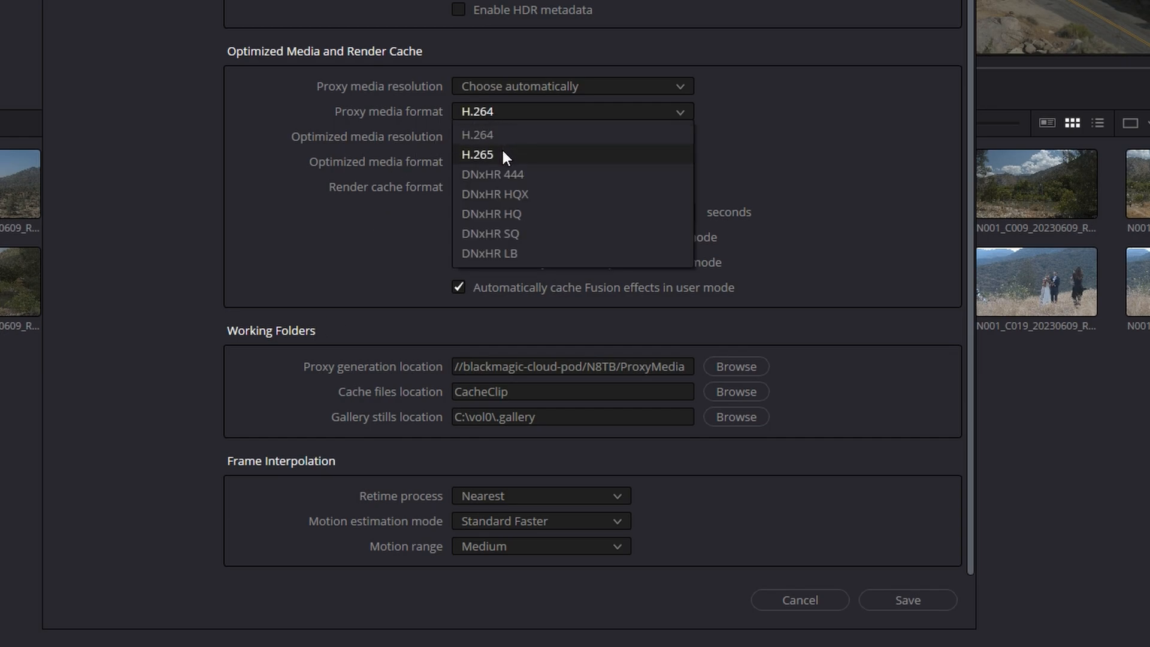
left_click(477, 154)
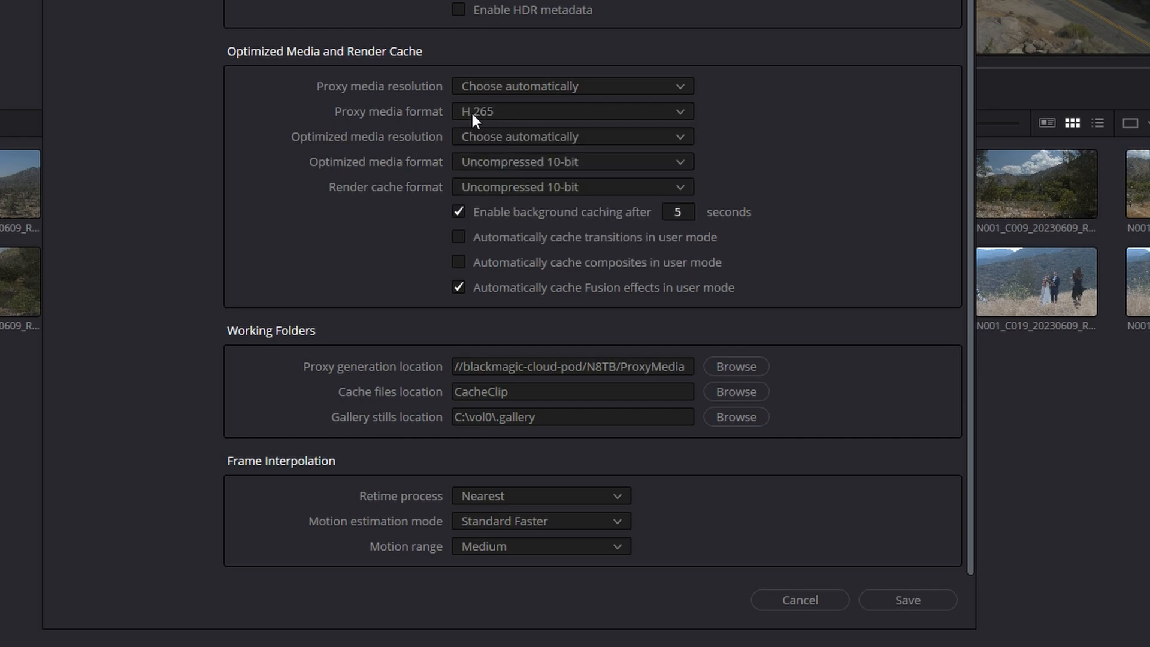
mouse_move(509, 136)
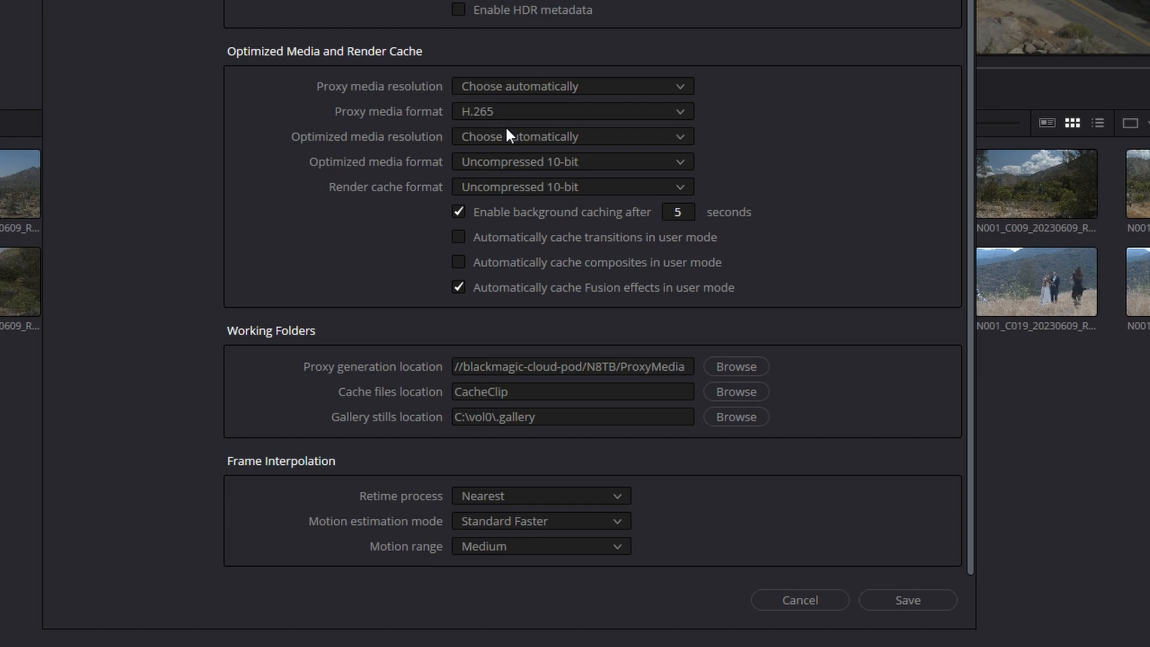
mouse_move(525, 96)
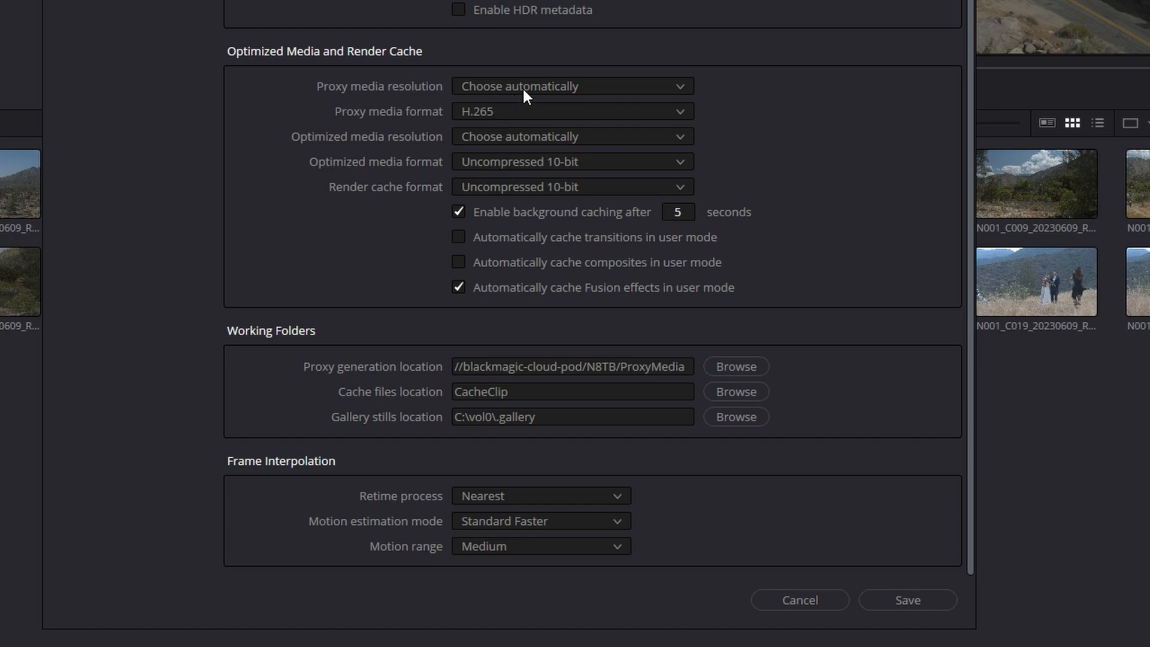
left_click(572, 86)
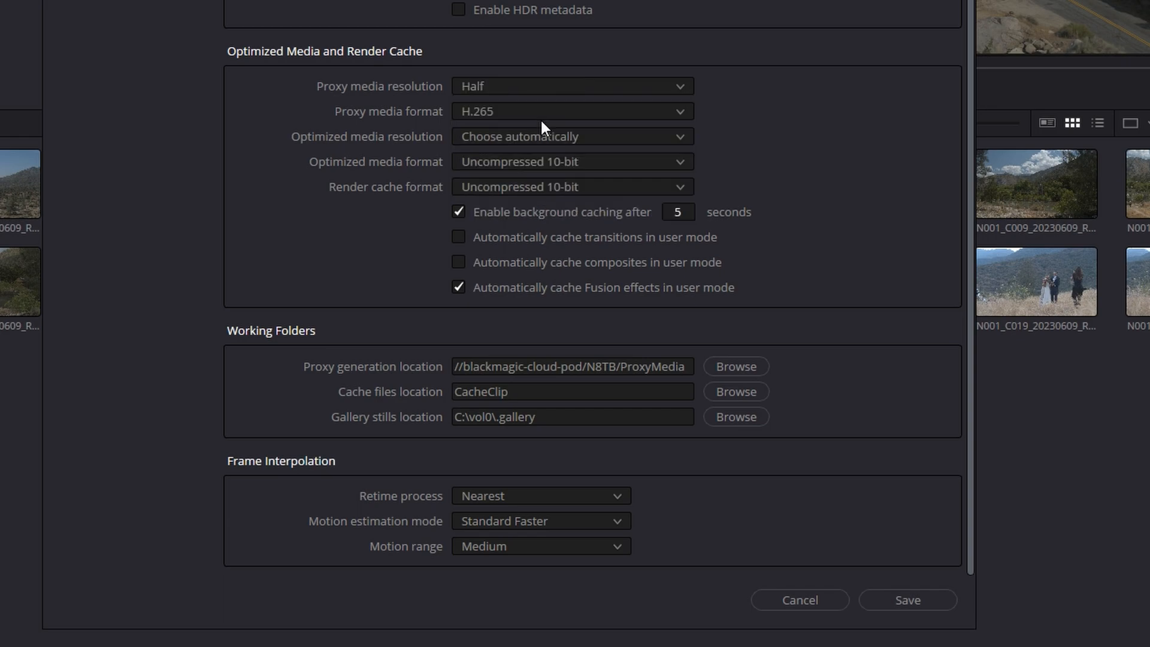
mouse_move(496, 106)
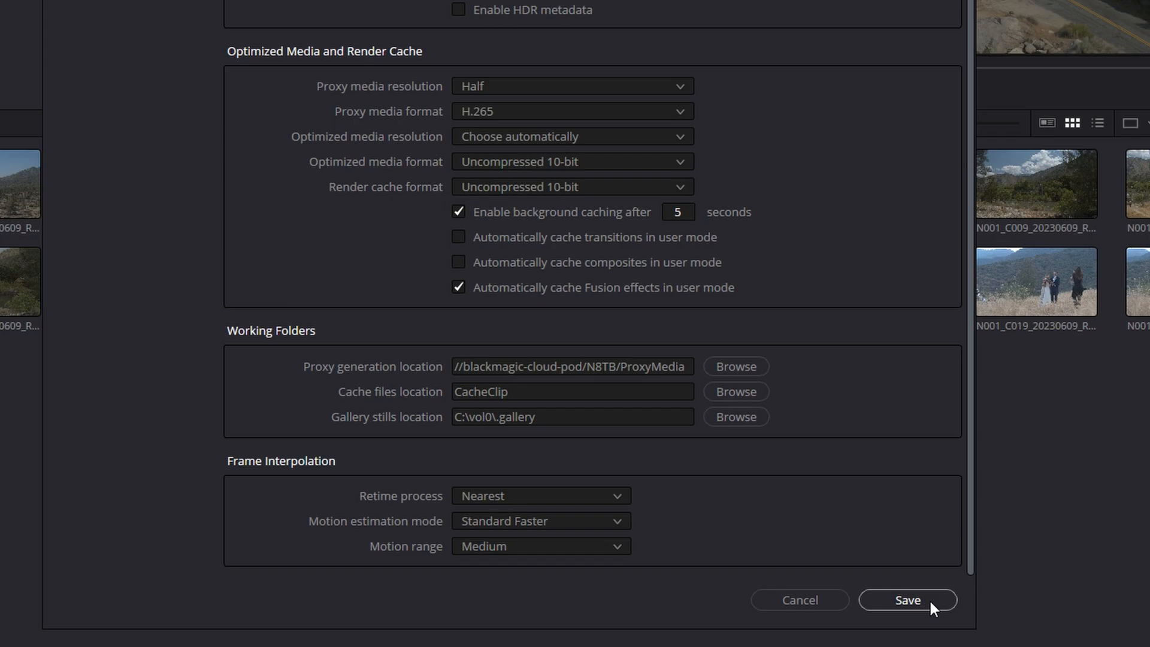
left_click(909, 616)
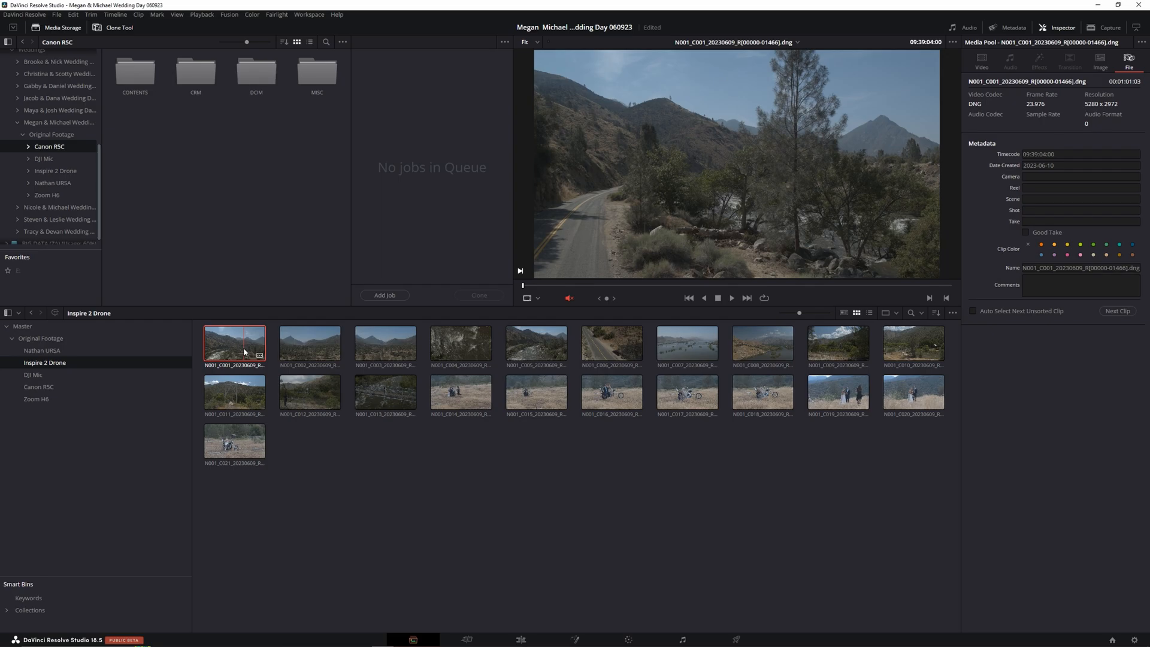
Generate proxy media for all selected Inspire 2 Drone clips.
right_click(244, 350)
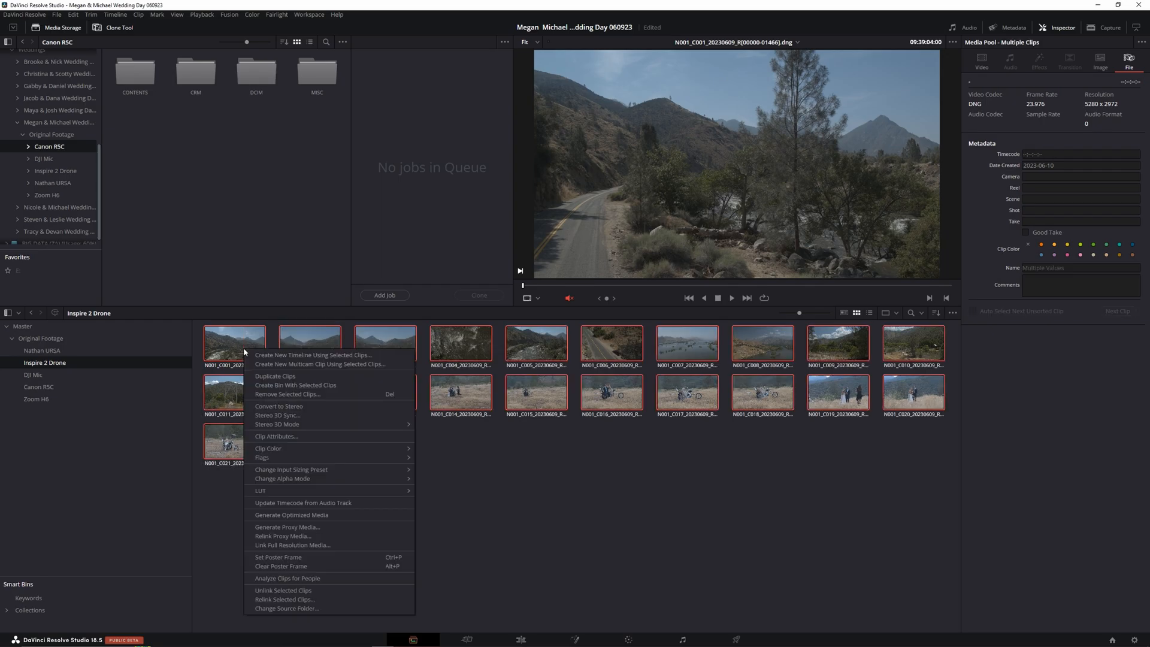
left_click(377, 507)
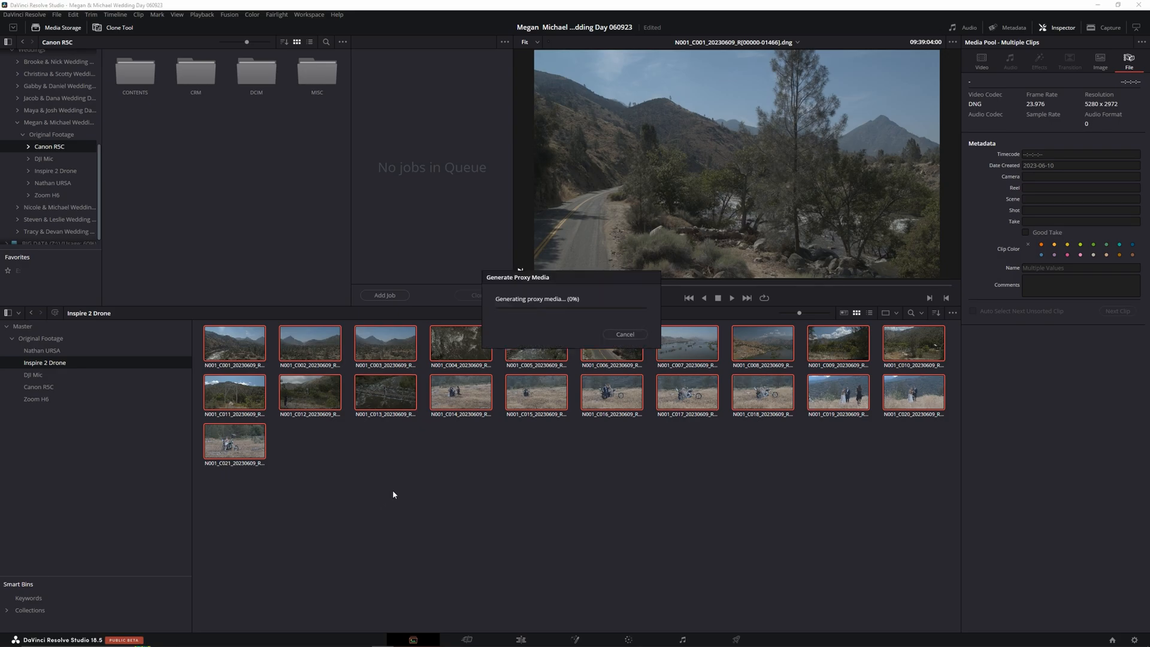
mouse_move(398, 499)
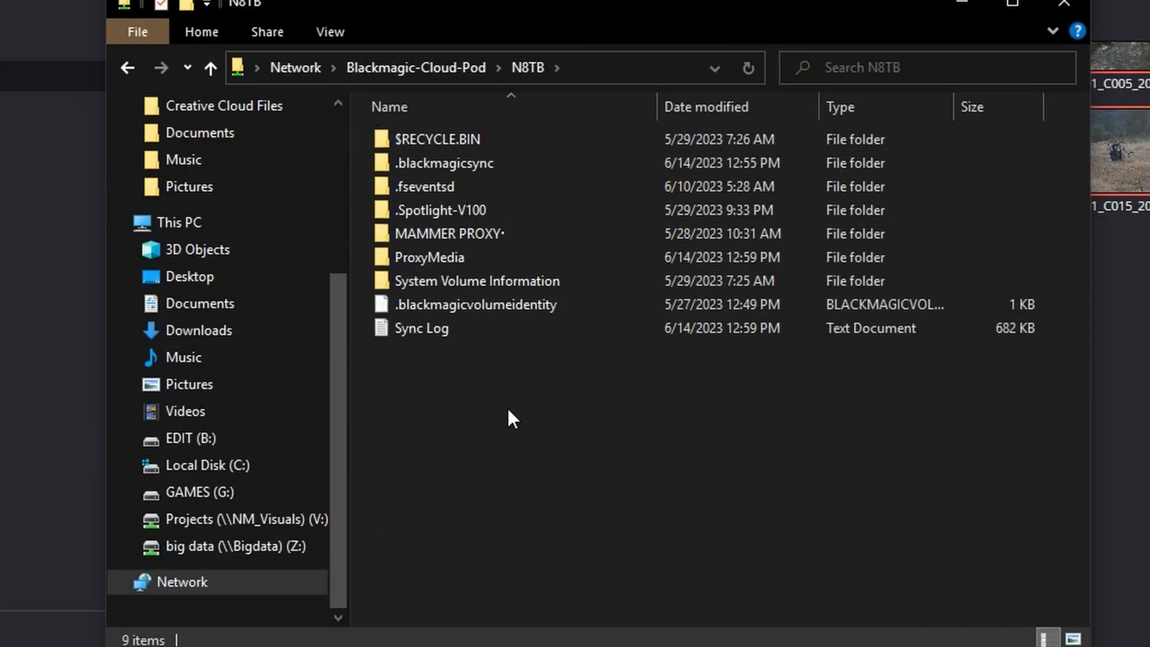
Browse ProxyMedia > Weddings > Original Footage > Inspire 2 Drone > DJI_N001 to the first clip folder.
left_click(422, 328)
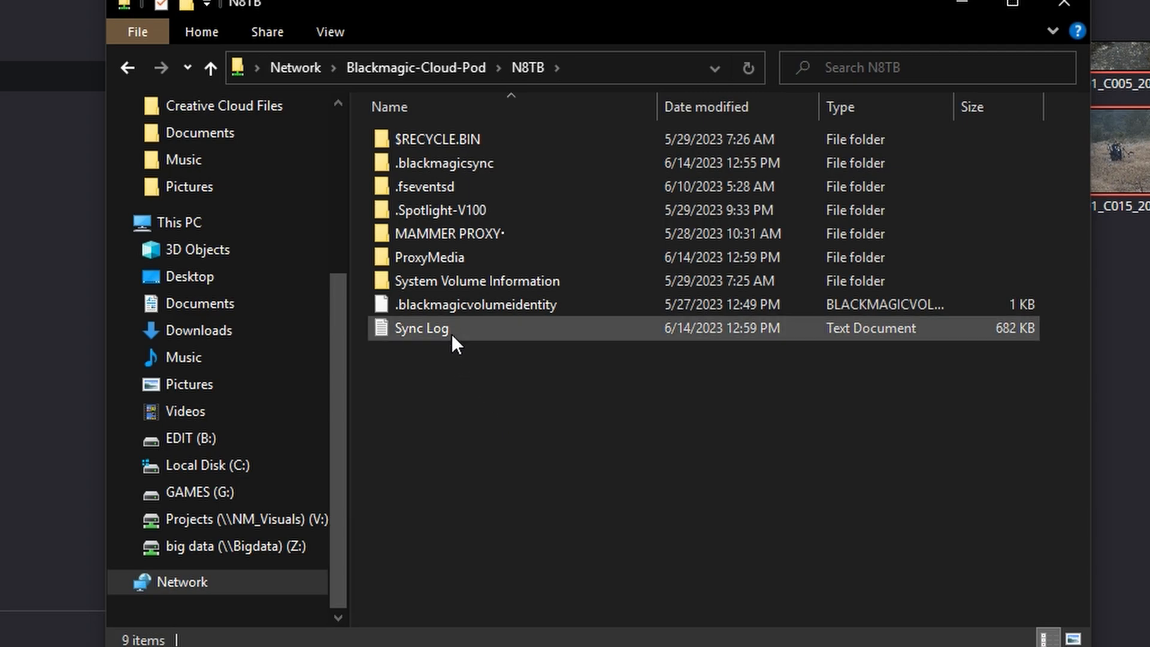
left_click(430, 257)
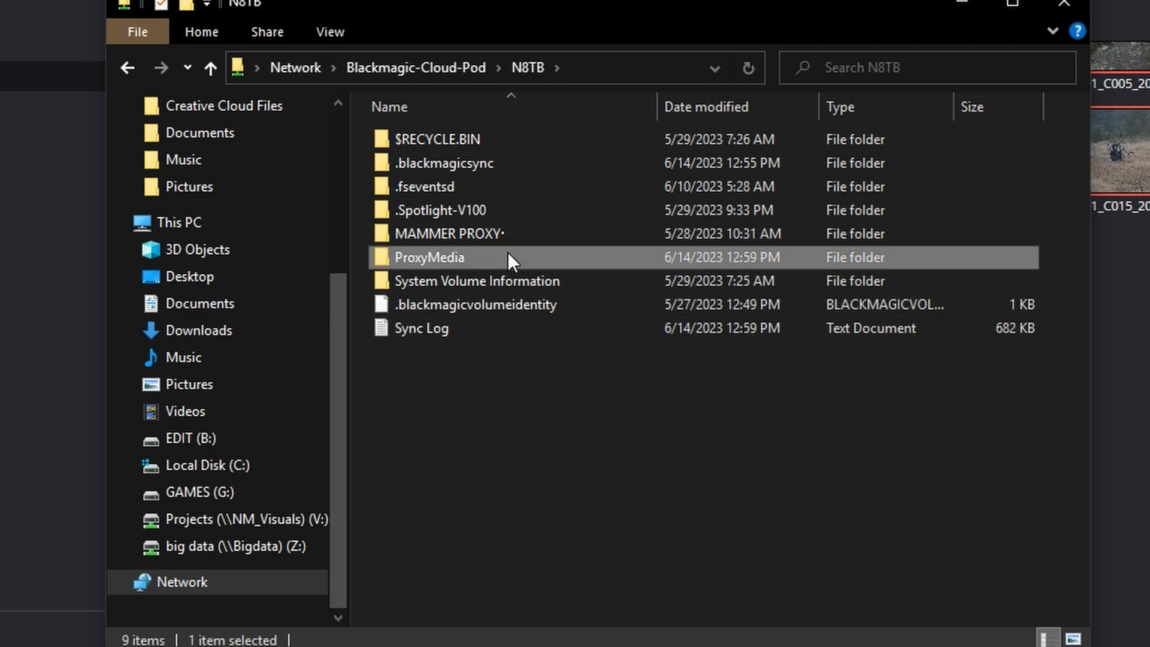
double_click(430, 257)
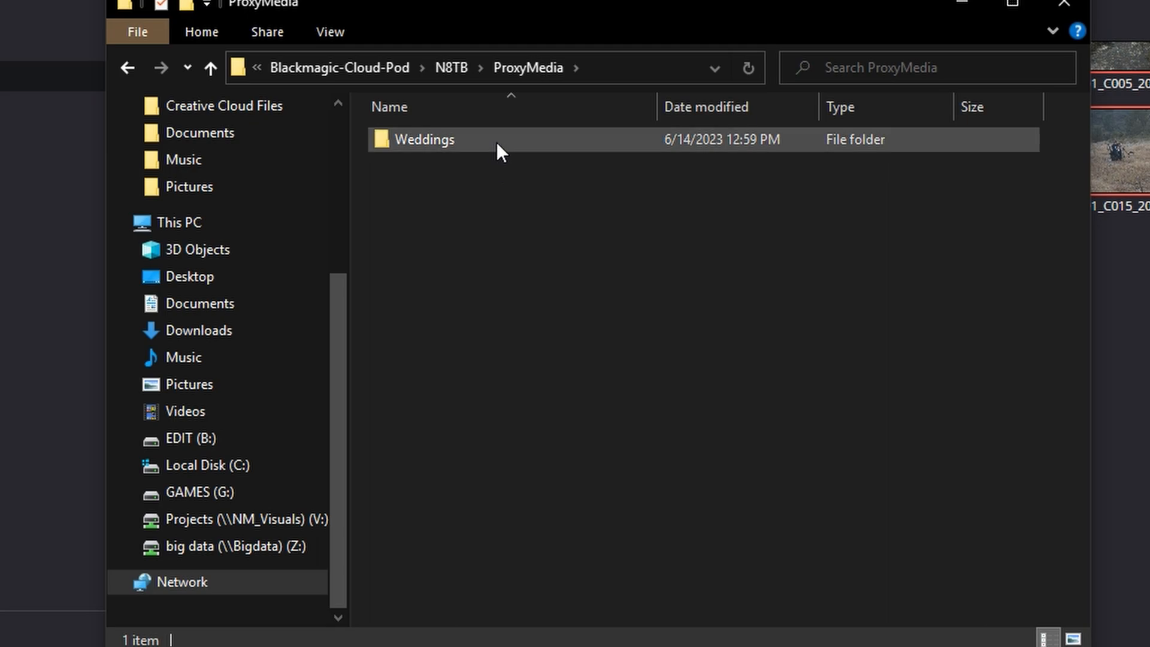
mouse_move(499, 151)
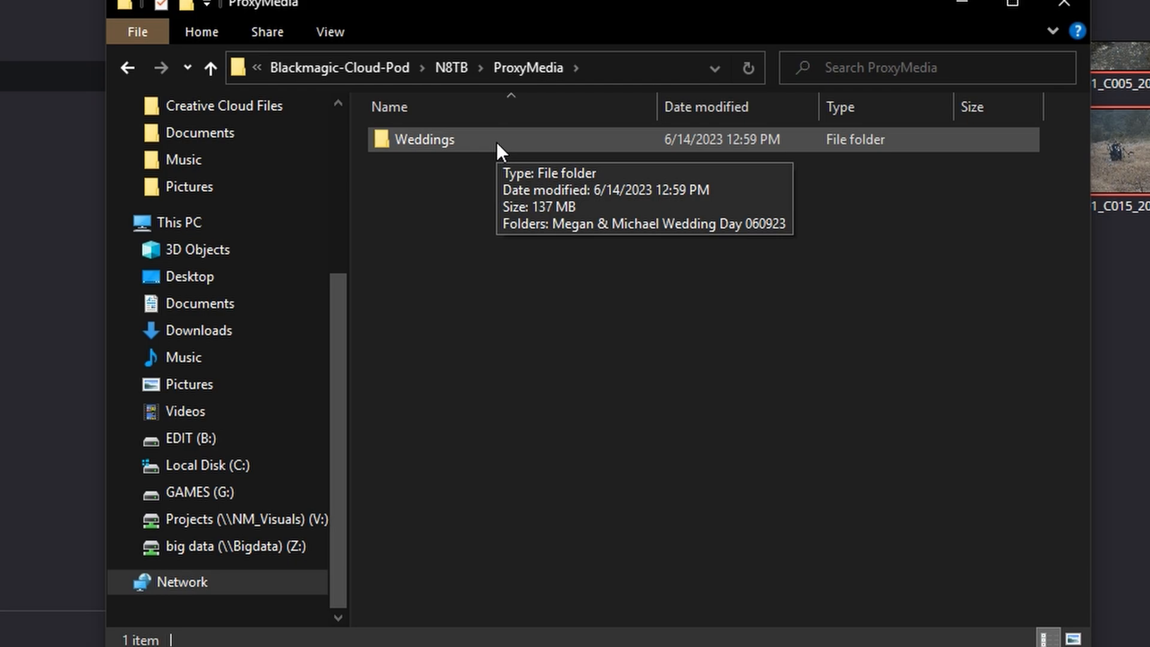
left_click(423, 140)
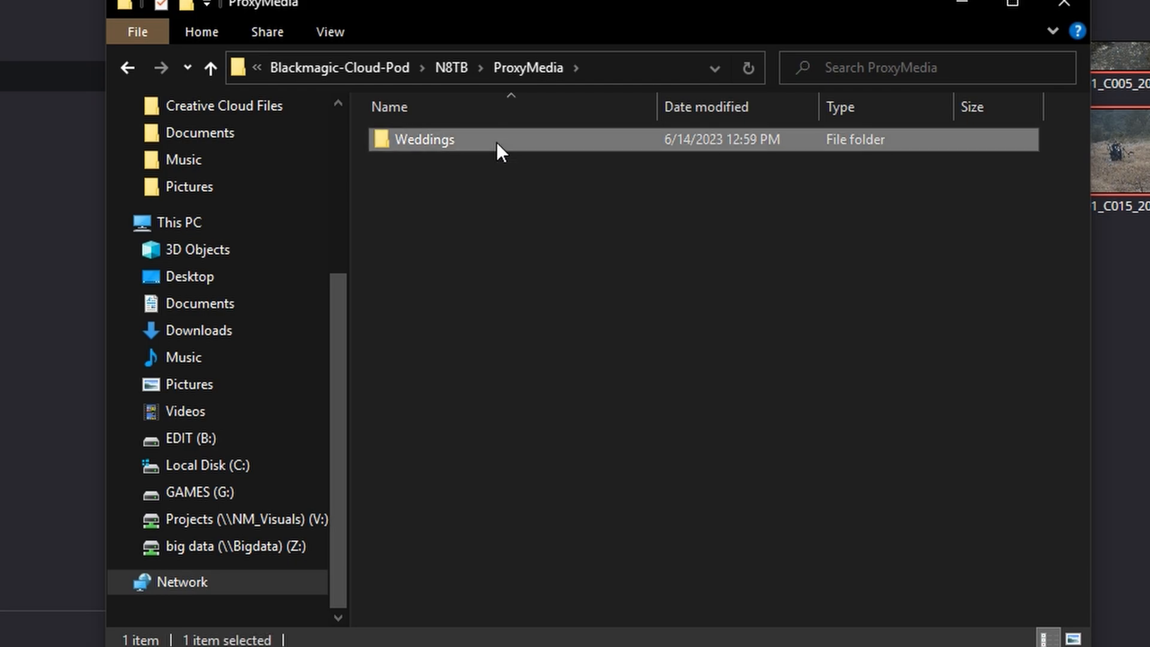
double_click(426, 139)
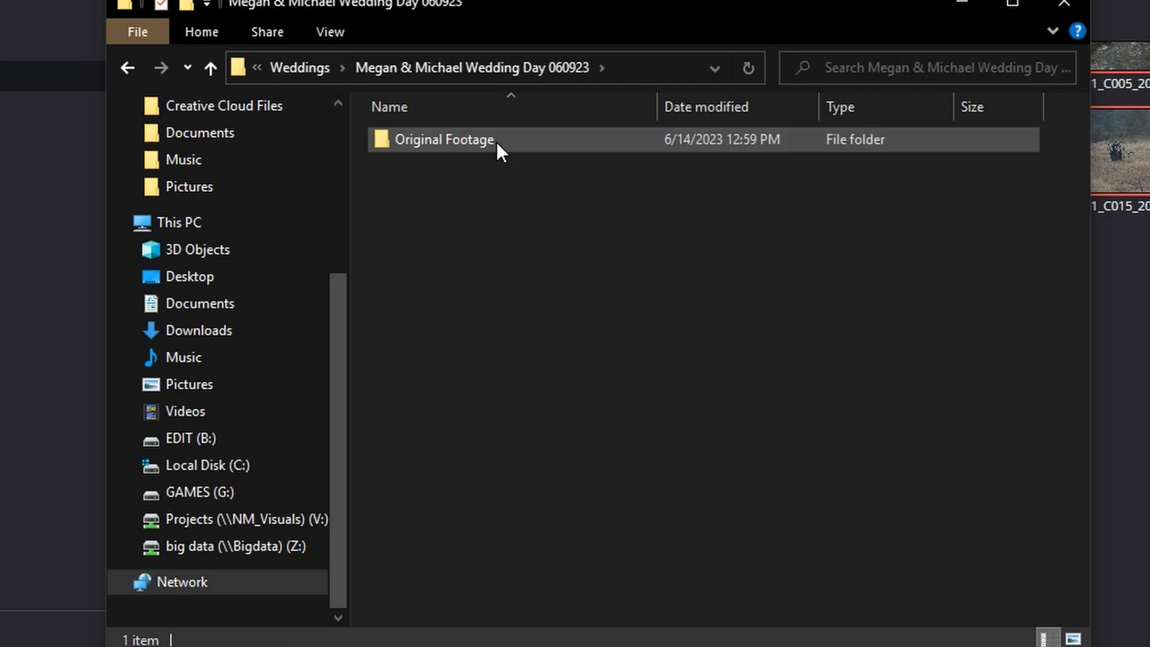
double_click(445, 139)
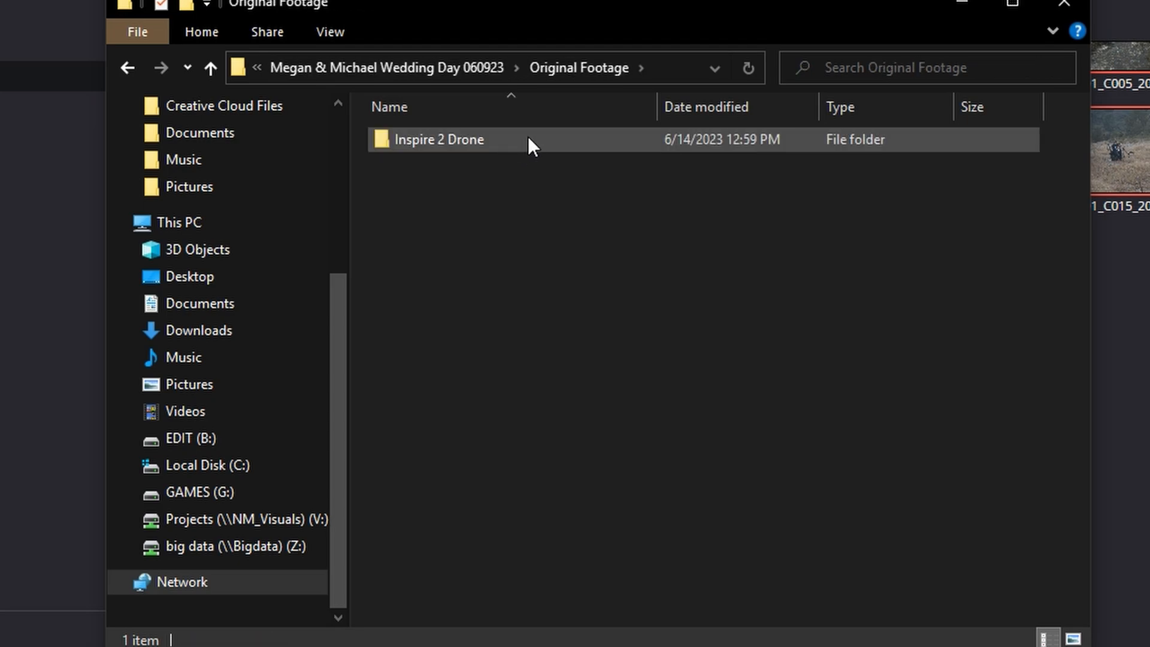
double_click(438, 139)
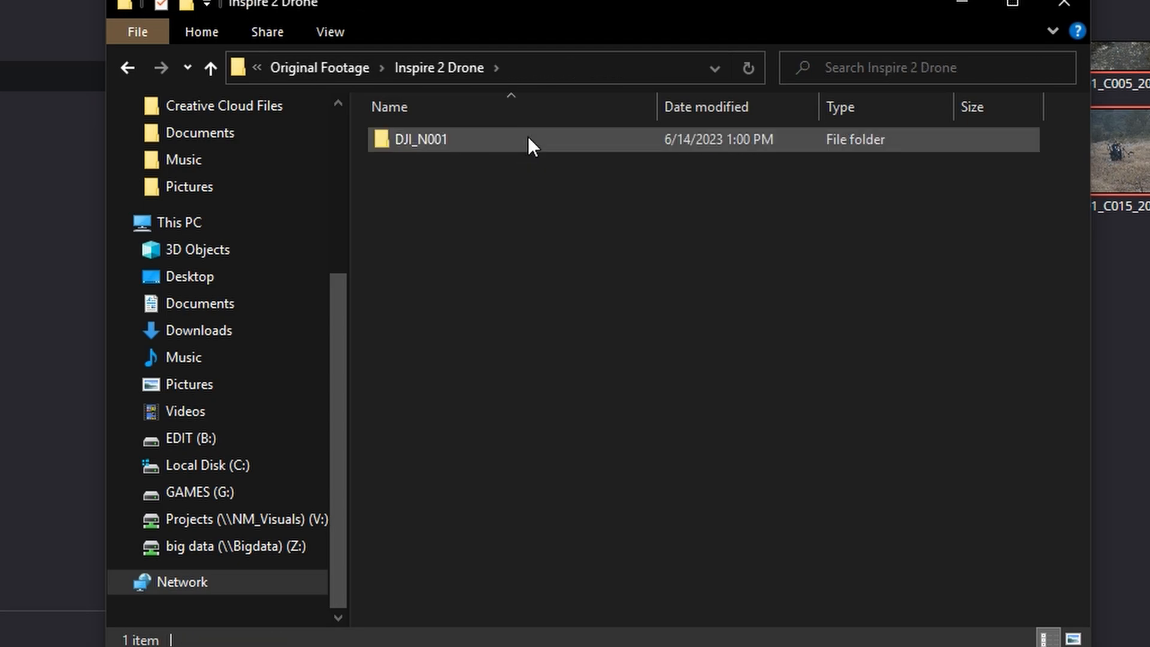
double_click(417, 139)
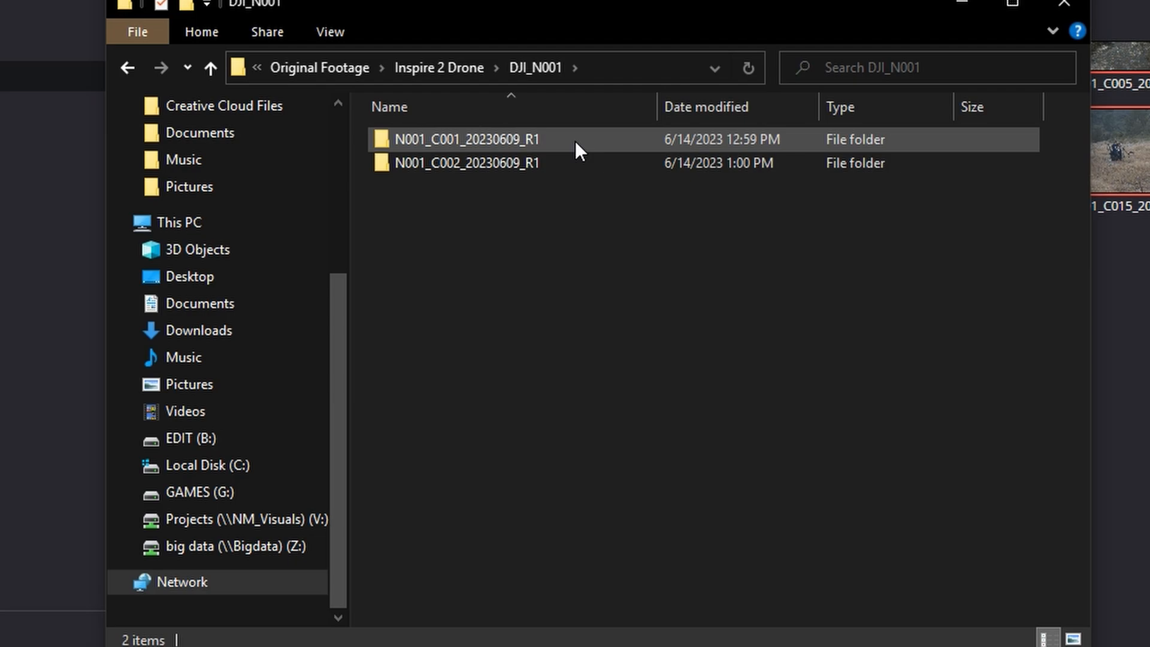
double_click(465, 139)
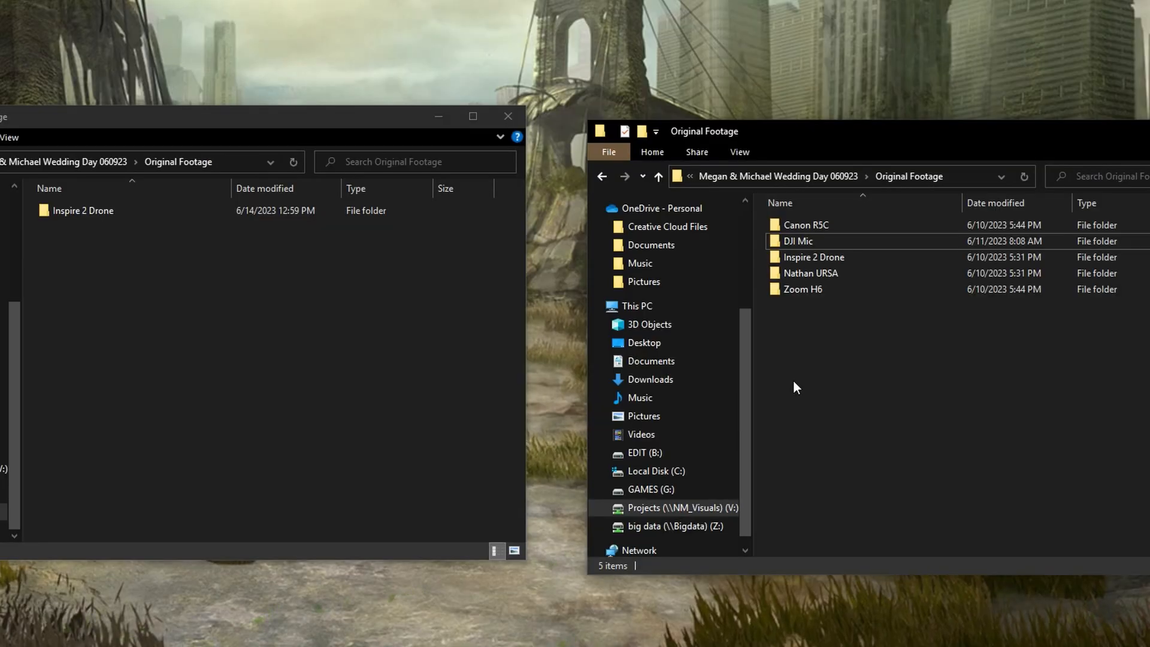
Compare the proxy and source Original Footage folders side by side, then return to Resolve.
left_click(811, 273)
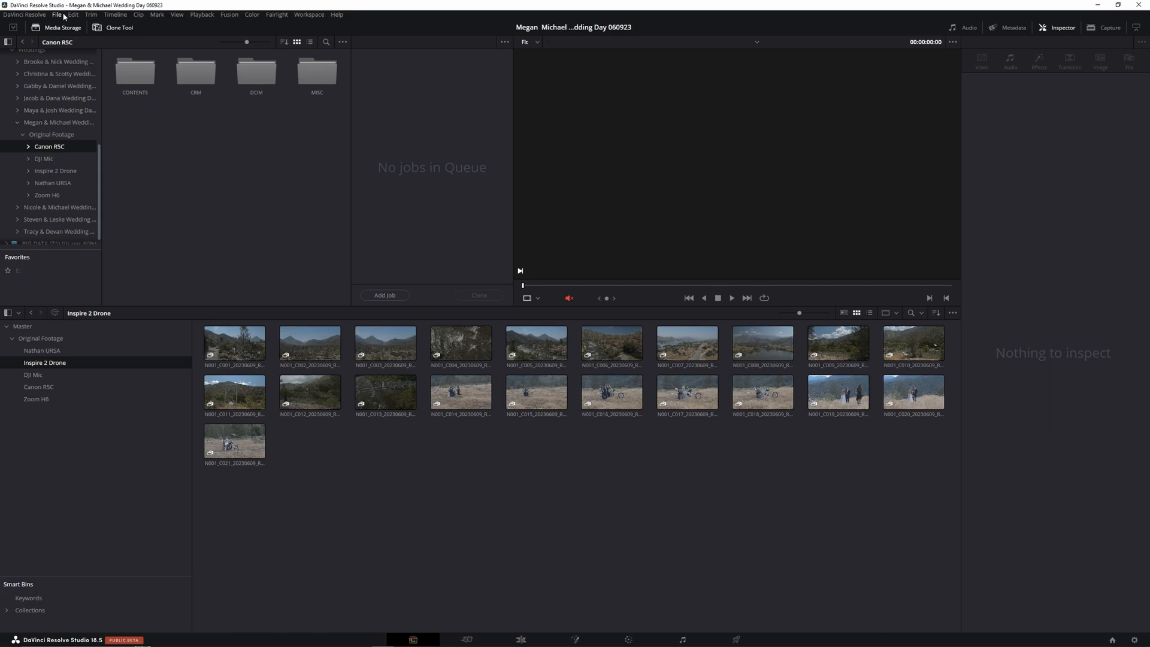
Switch to the remote Mac's Resolve session of the wedding project.
left_click(57, 15)
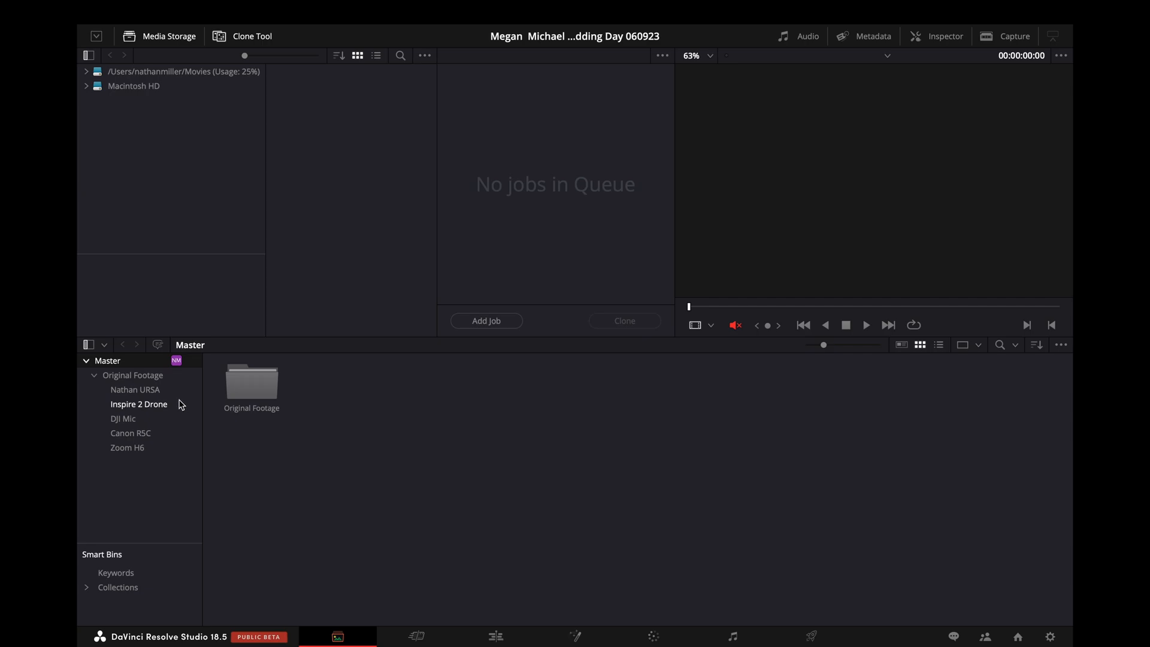
Select the offline Inspire 2 Drone clips and choose Relink Selected Clips.
left_click(139, 404)
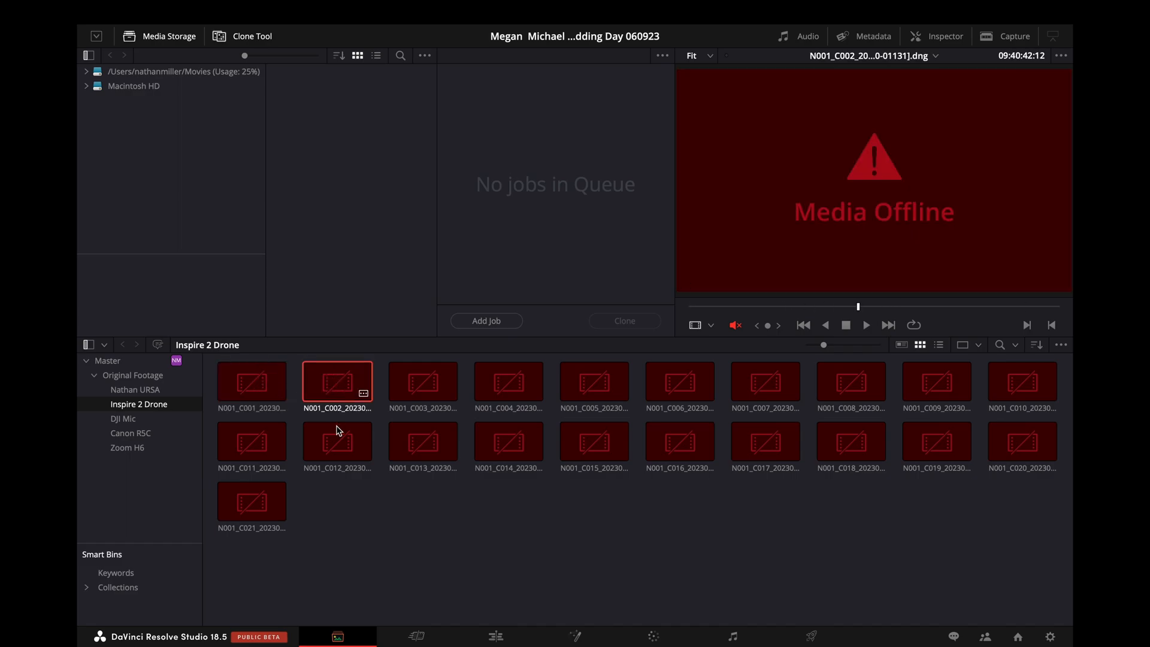
left_click(337, 443)
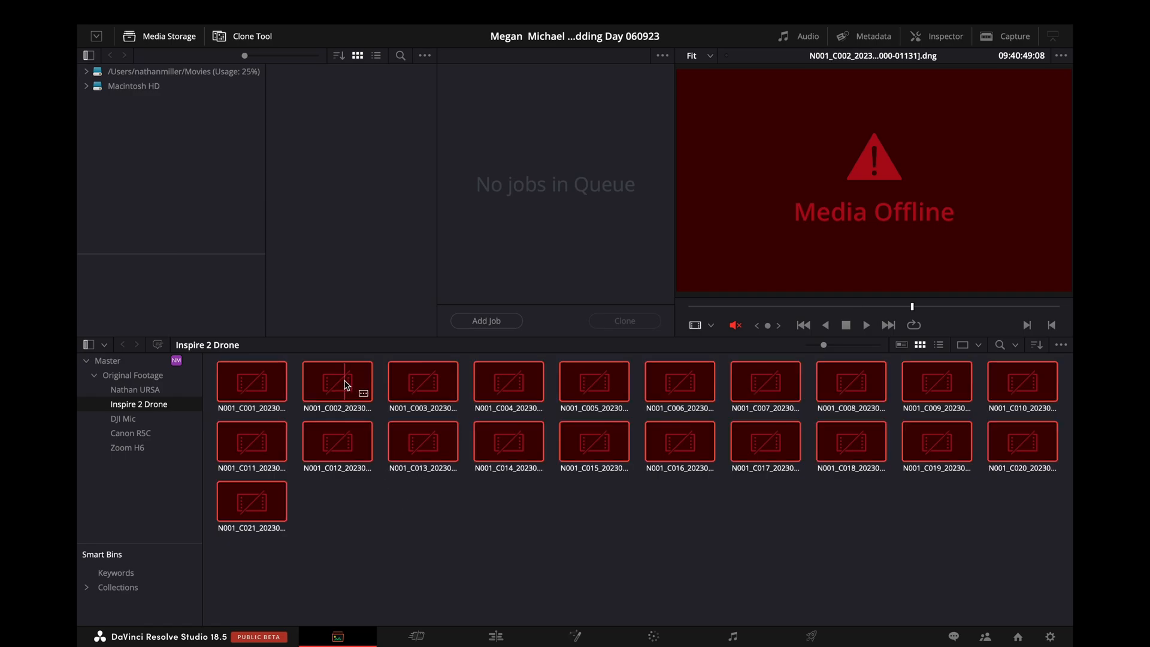
right_click(337, 383)
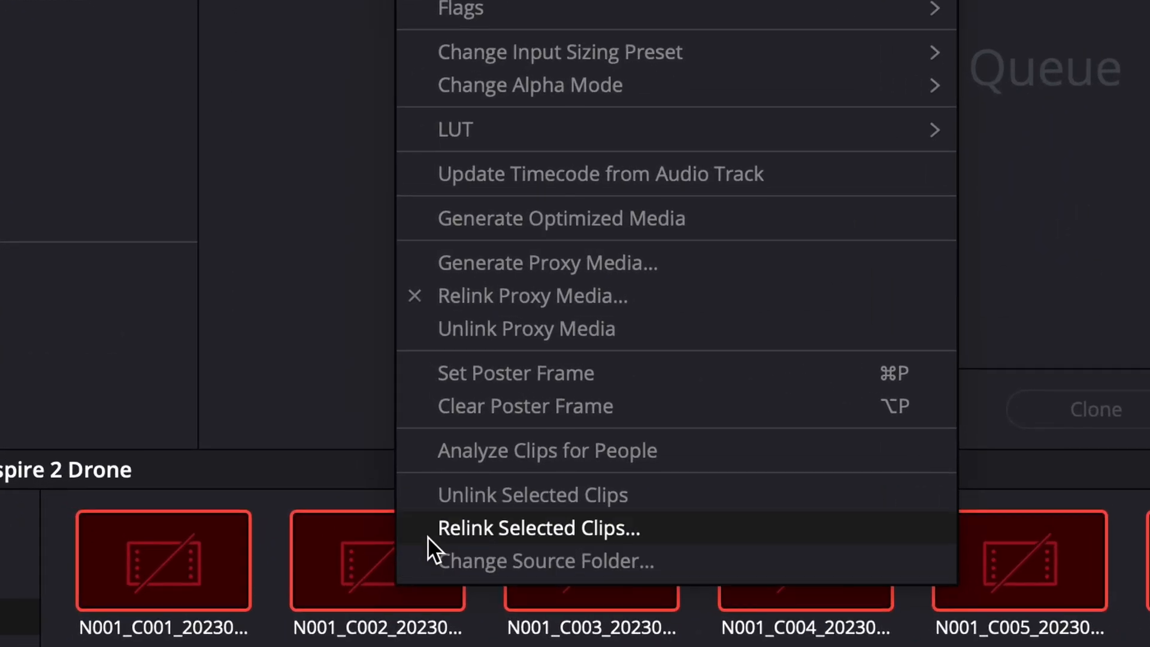
left_click(540, 528)
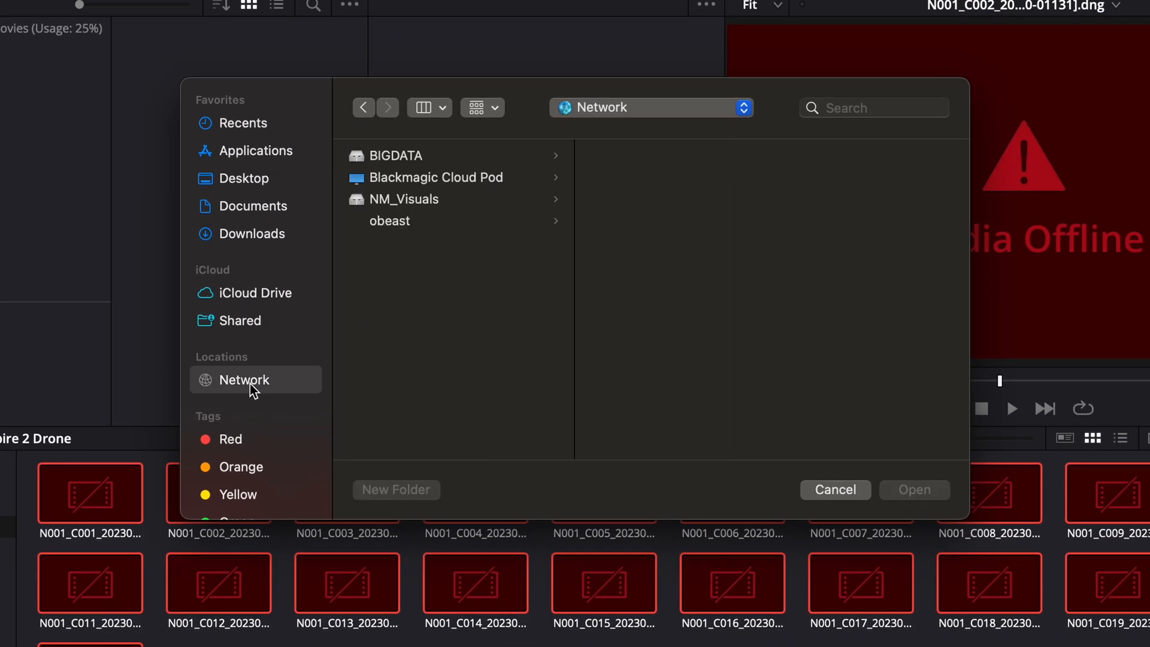
Relink them to DJI_N001 under N8TB on the Blackmagic Cloud Pod.
left_click(437, 178)
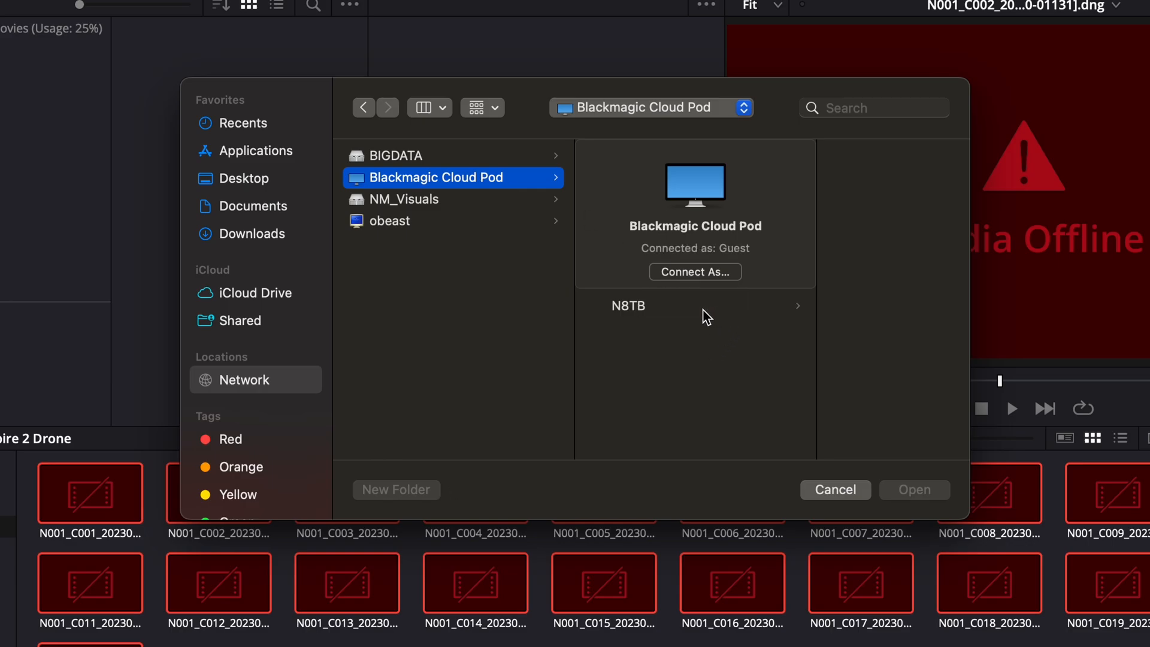
left_click(629, 306)
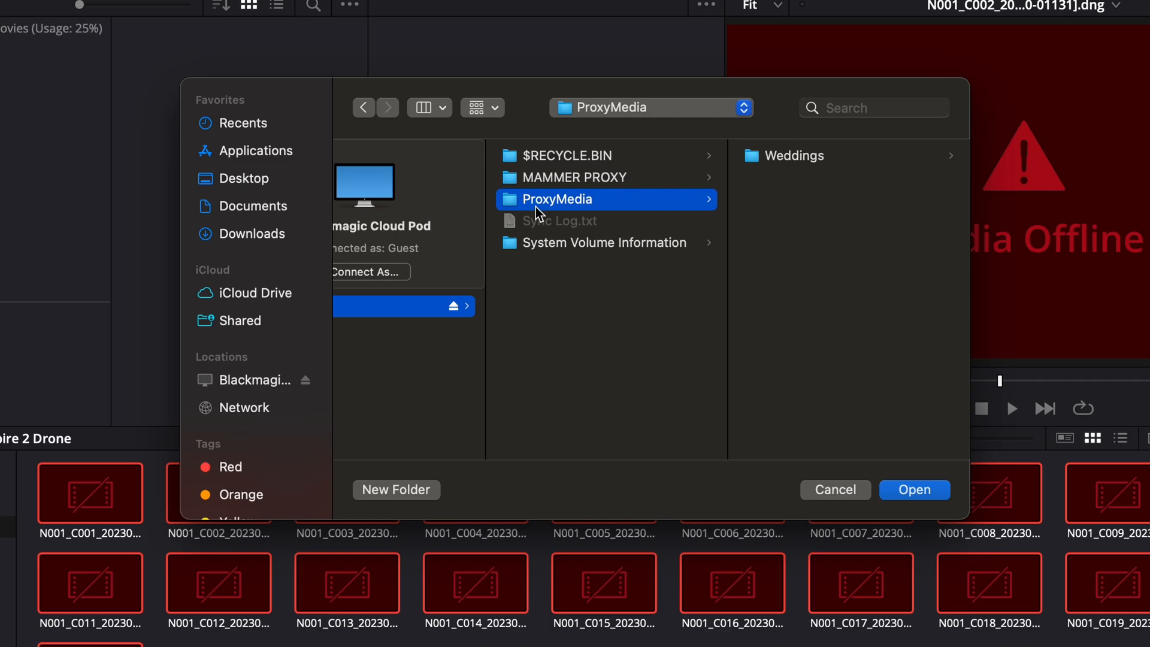
mouse_move(774, 195)
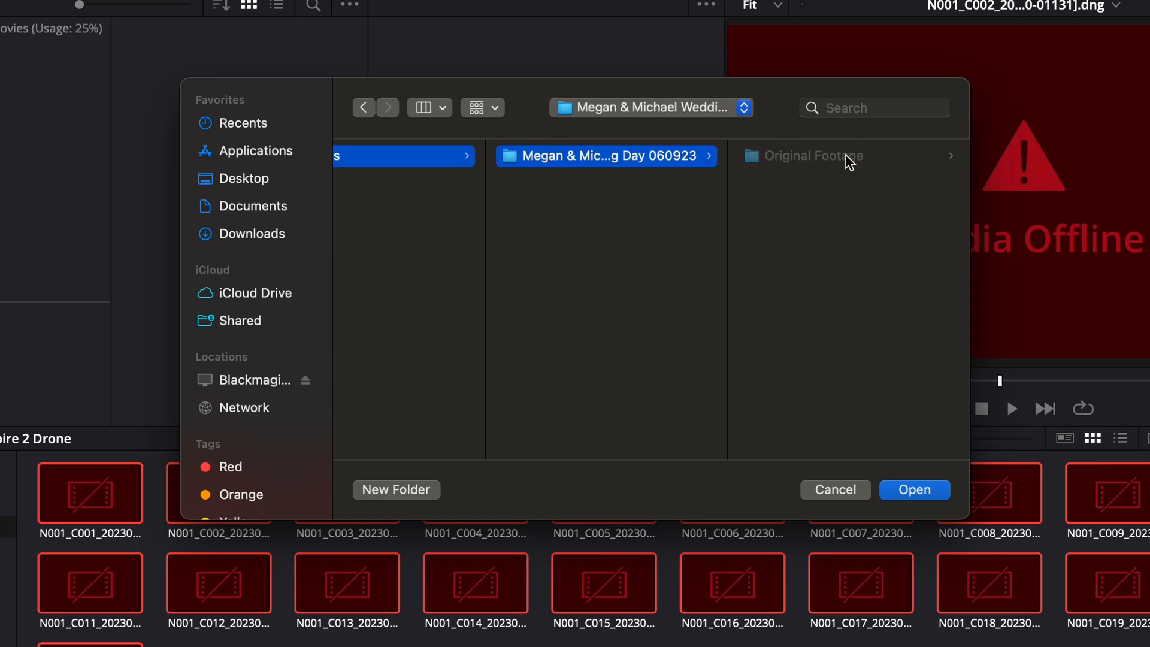
left_click(813, 155)
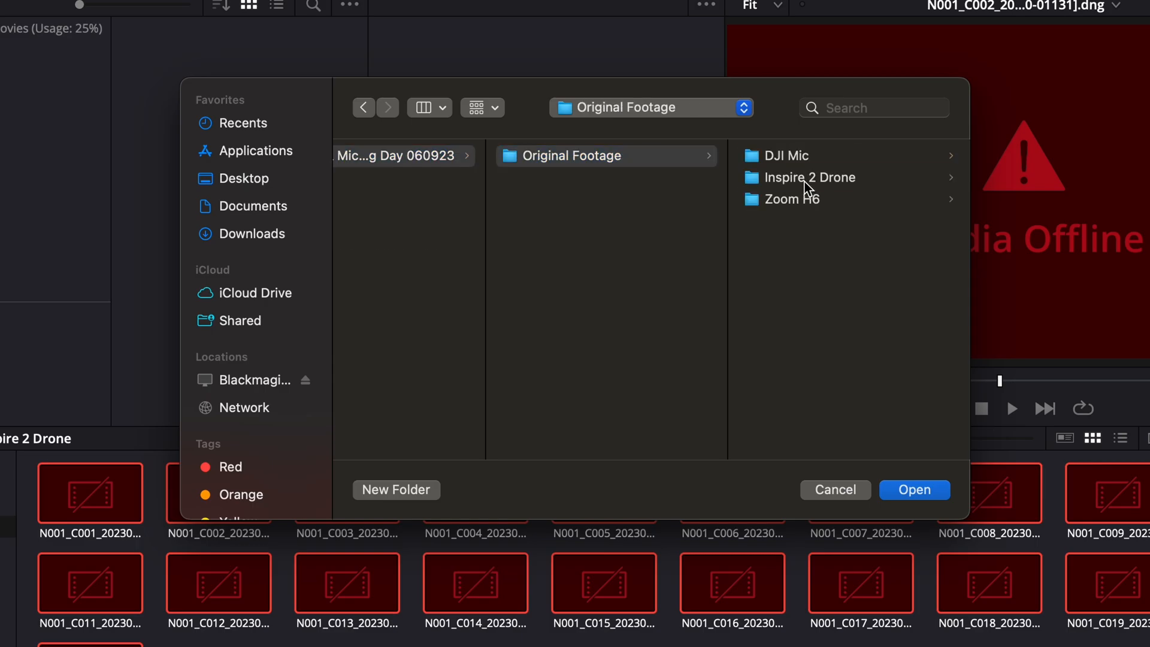
left_click(810, 178)
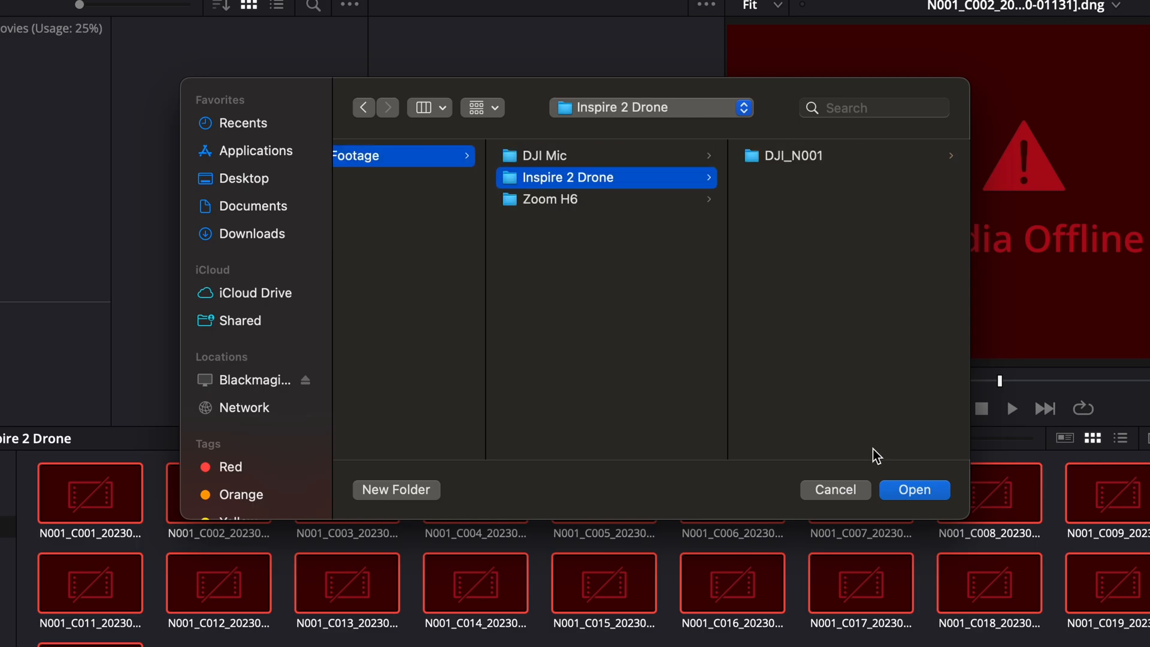
mouse_move(847, 160)
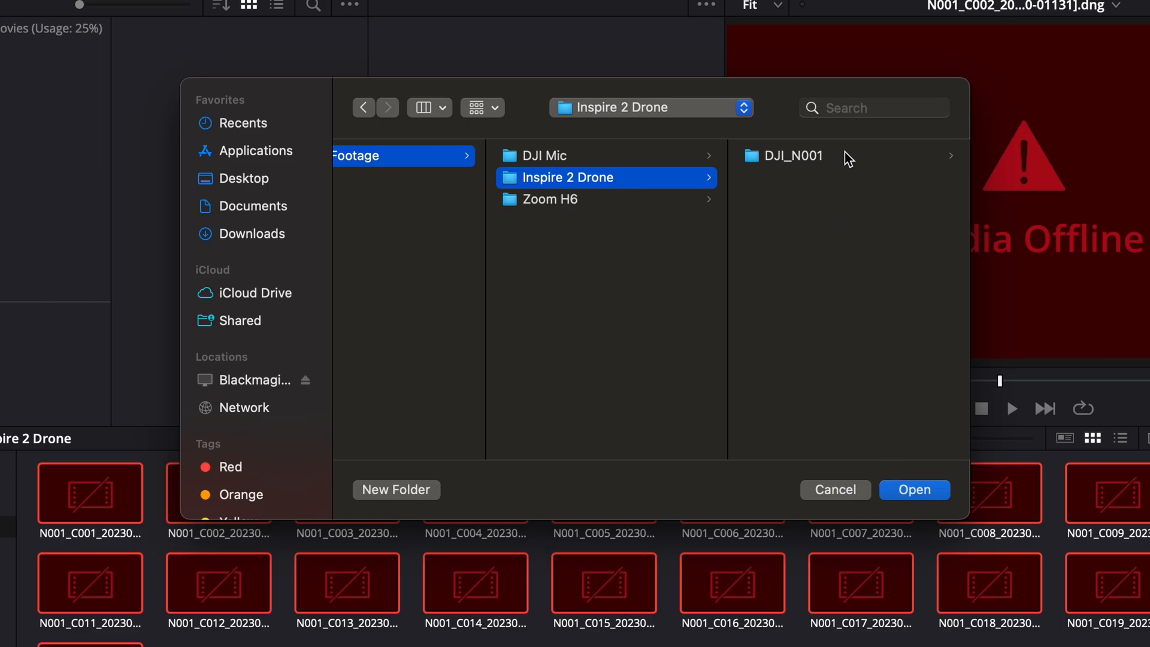
double_click(793, 155)
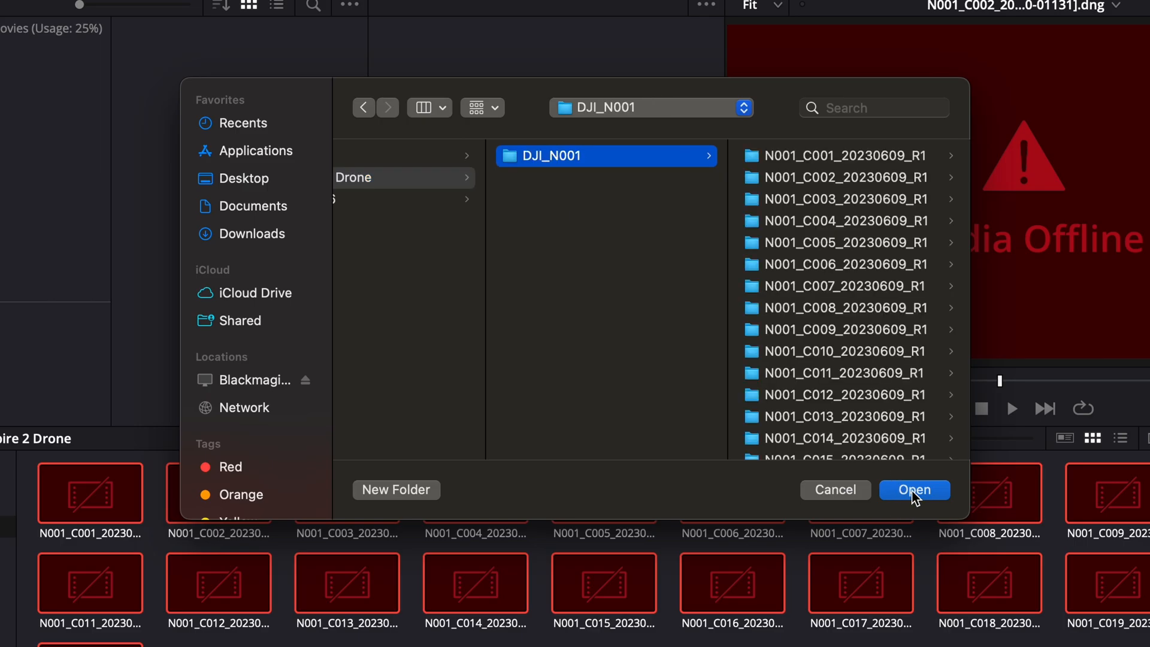
left_click(915, 490)
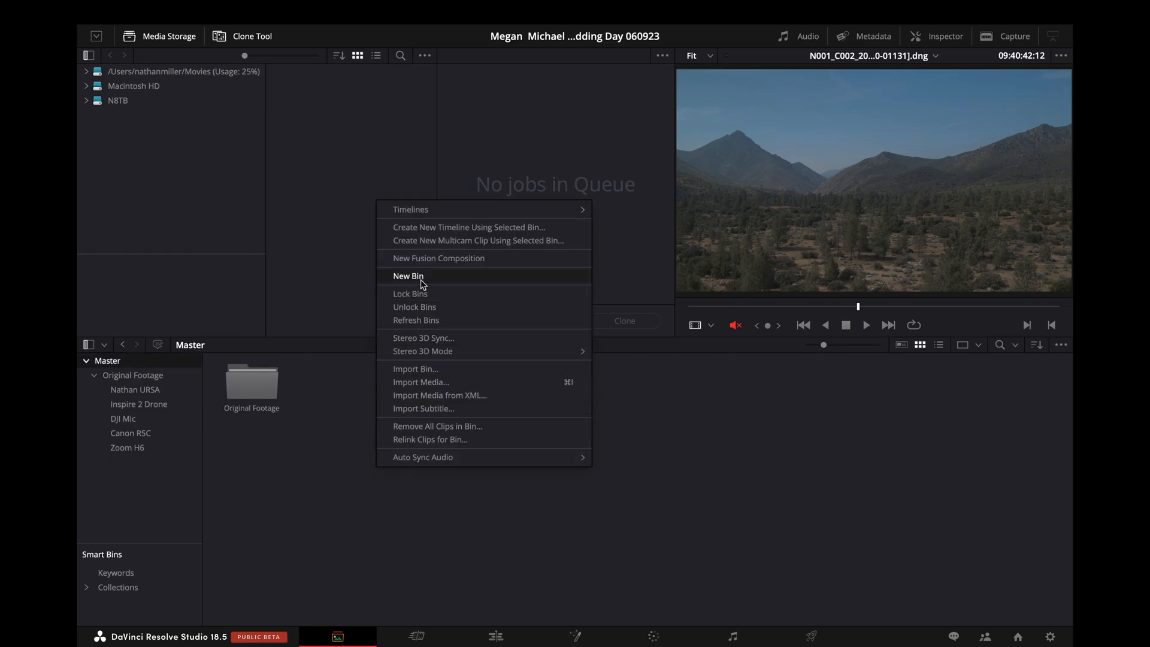
Create a Sequences bin in the Master bin and open it.
left_click(408, 276)
type("Sequences")
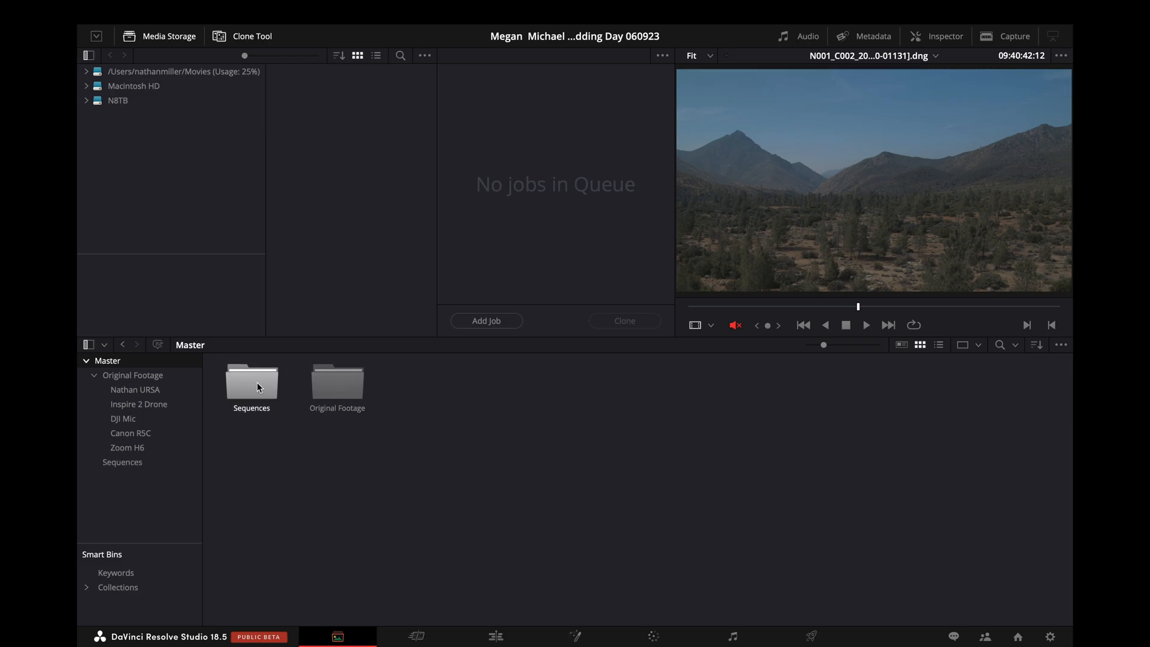
double_click(252, 381)
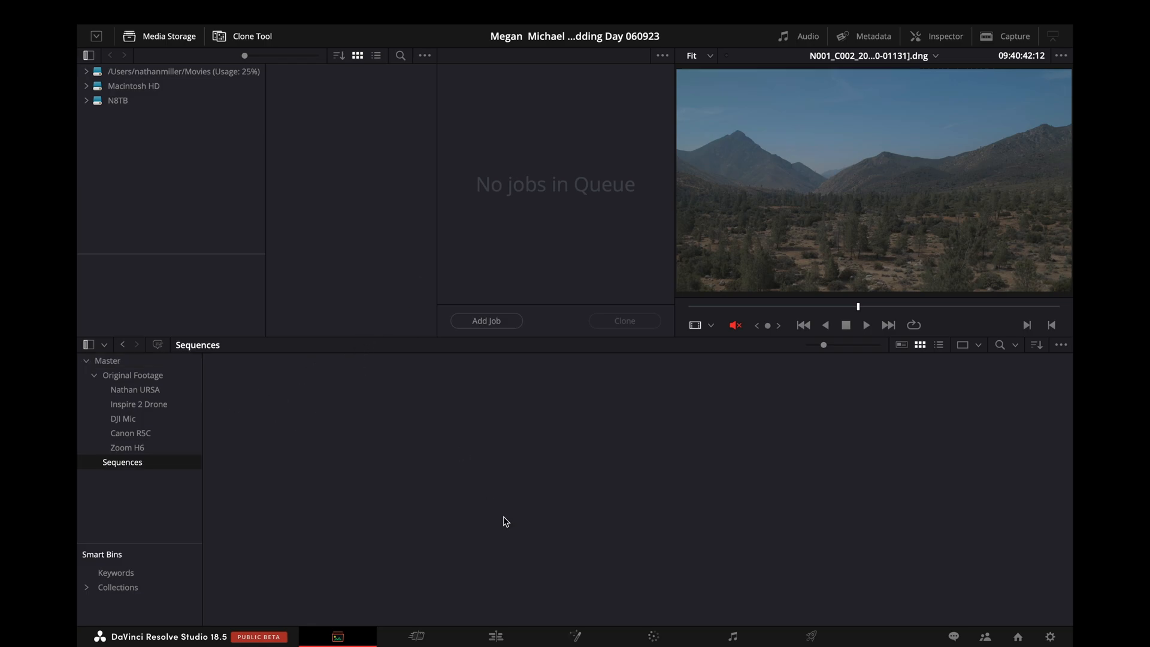
left_click(495, 637)
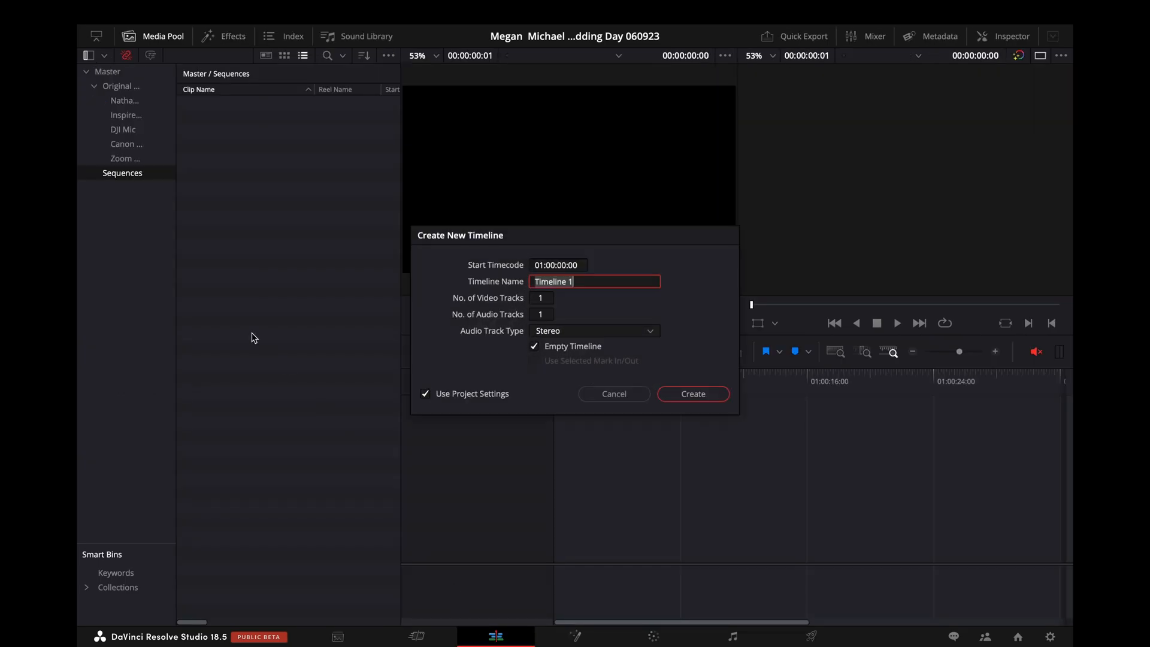
Name the timeline 'Selects' and create it at 1920x1080, 23.976 fps without project settings.
type("Sel")
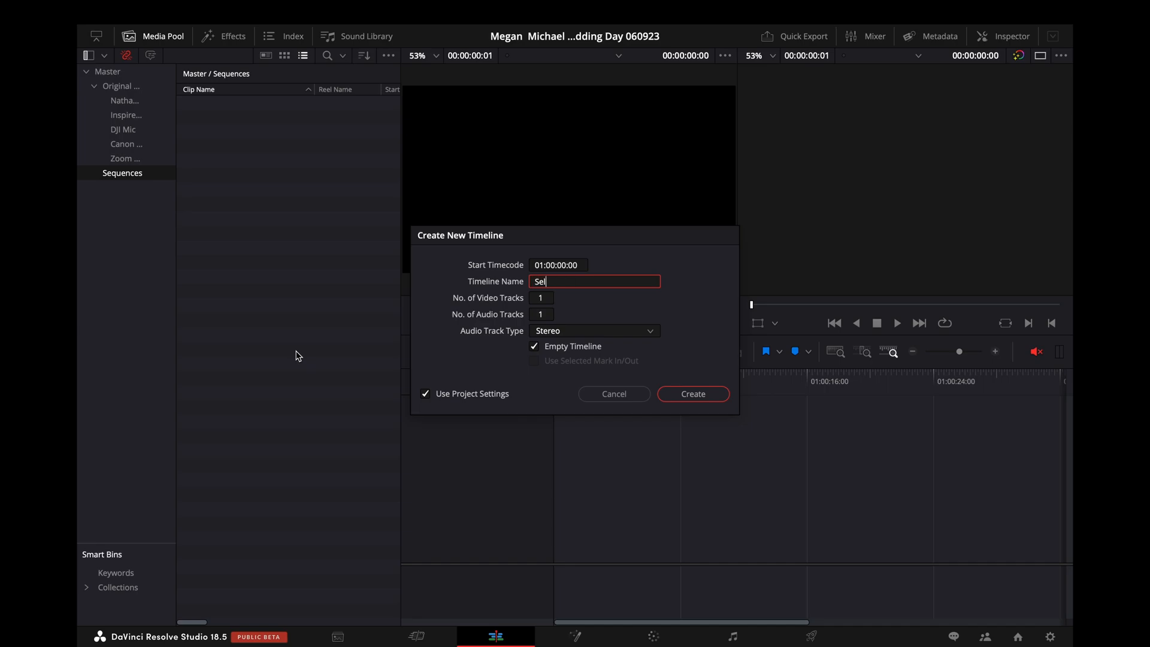
type("ects")
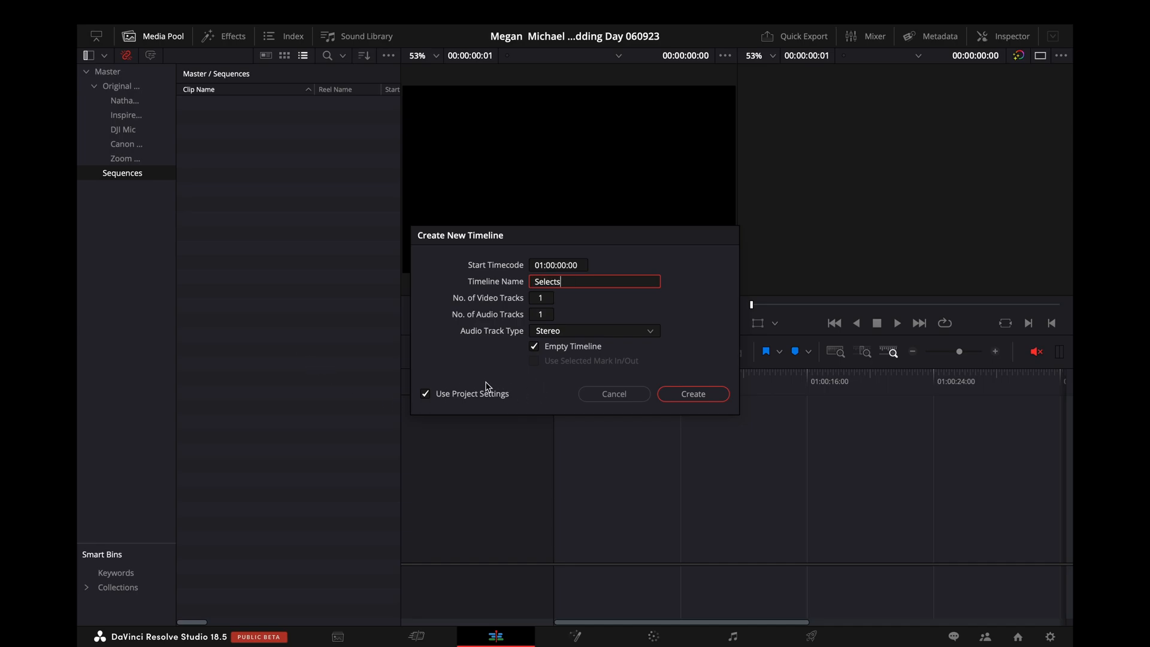
left_click(425, 394)
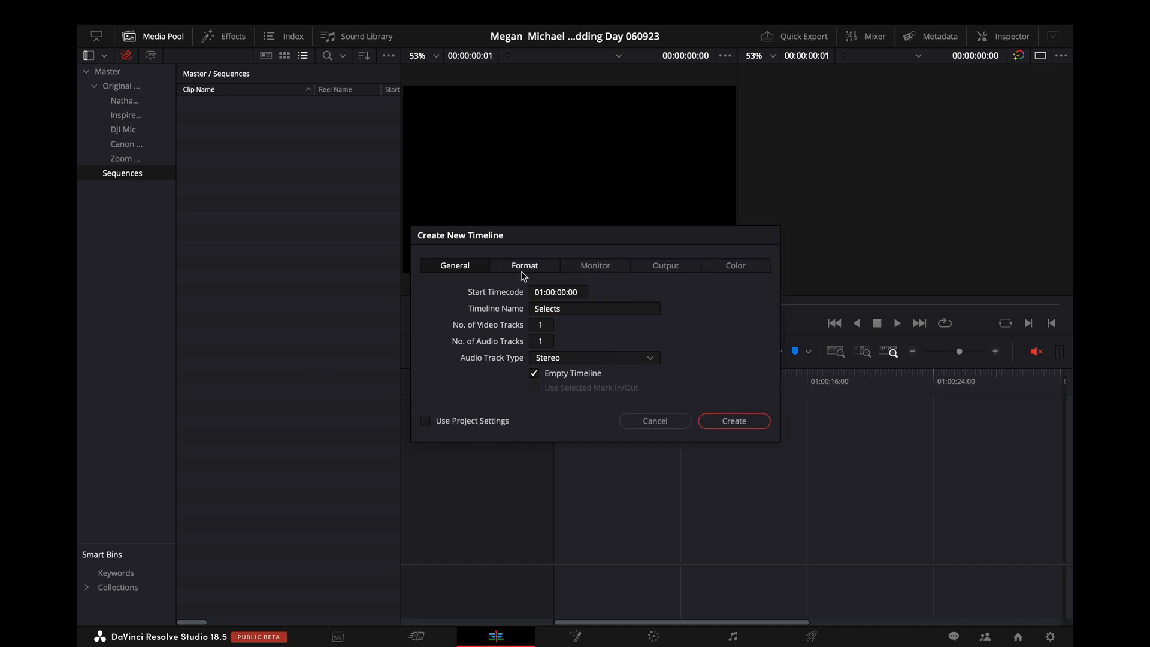
left_click(525, 265)
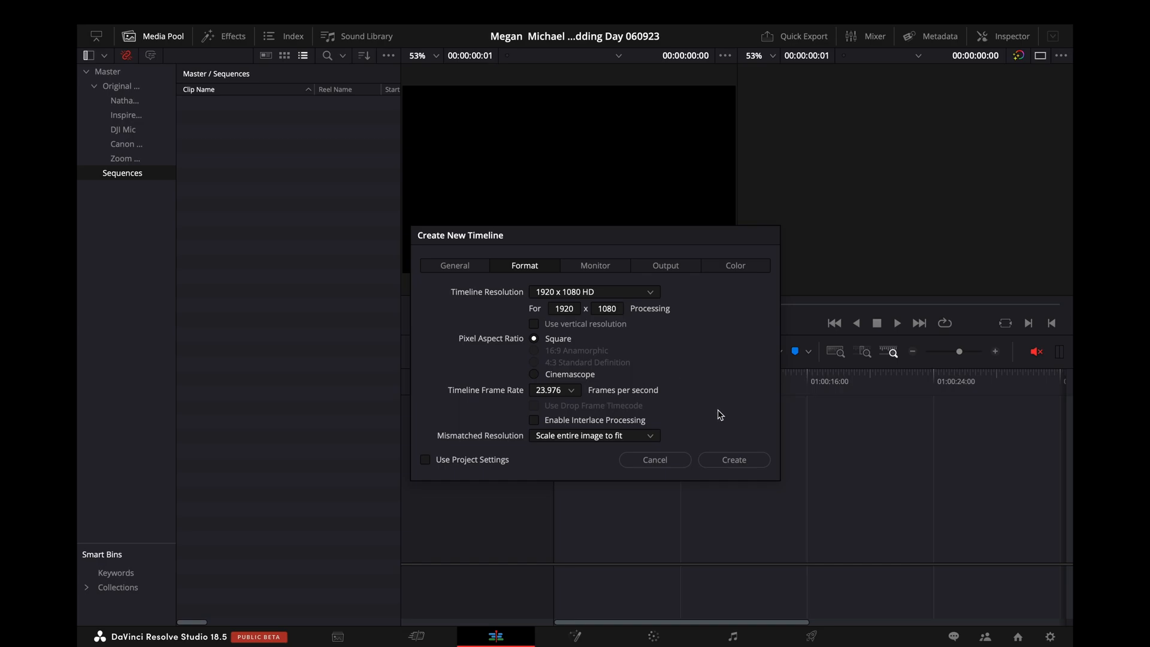
mouse_move(735, 460)
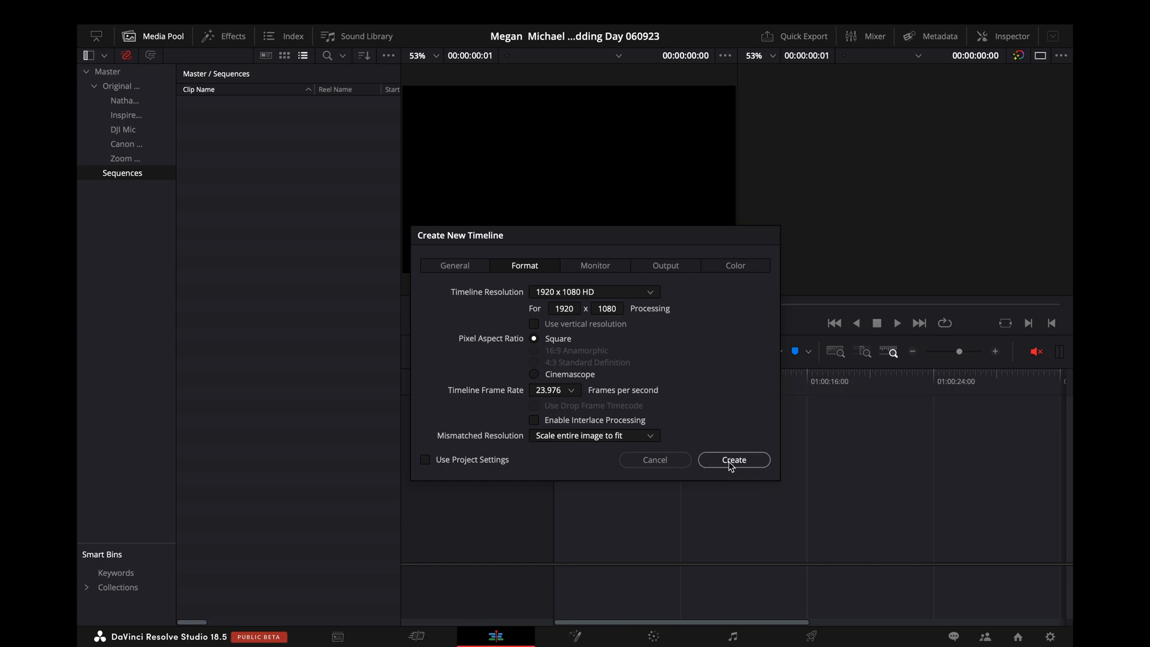
left_click(734, 459)
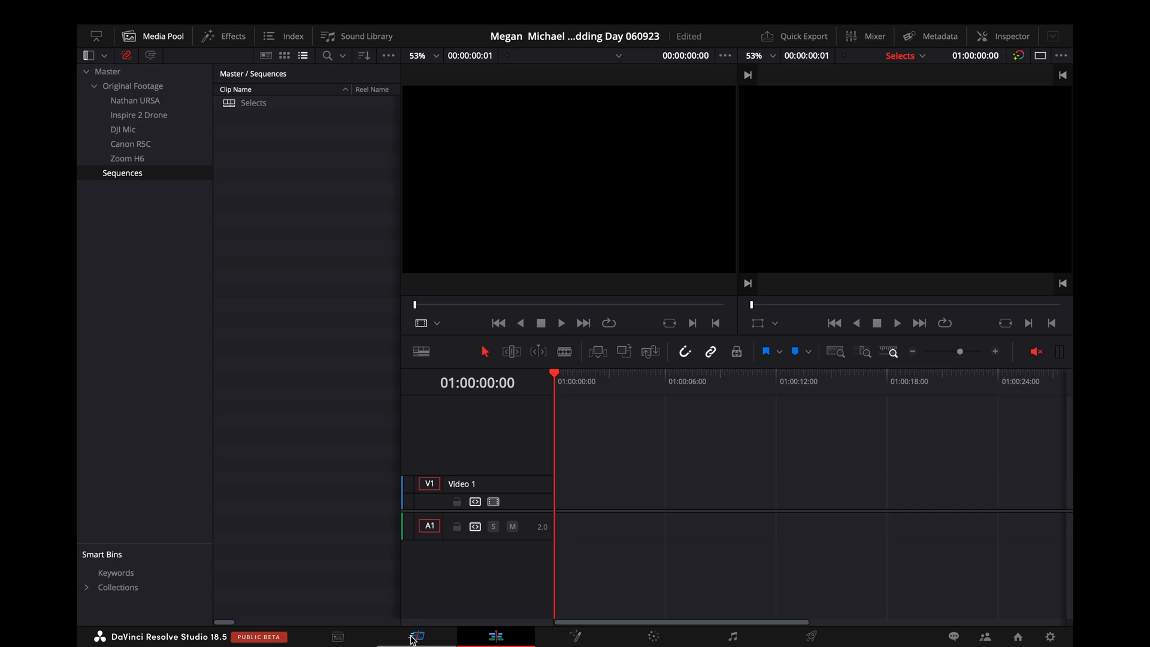
On the Cut page, show the Inspire 2 Drone bin's clips.
left_click(417, 636)
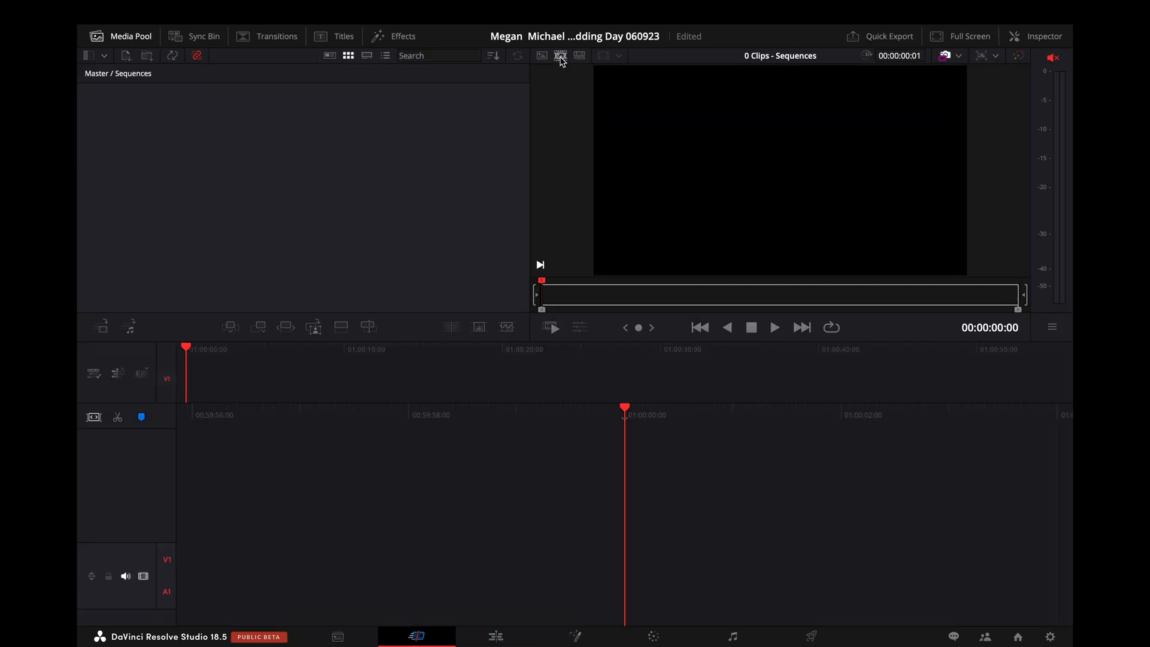
left_click(105, 55)
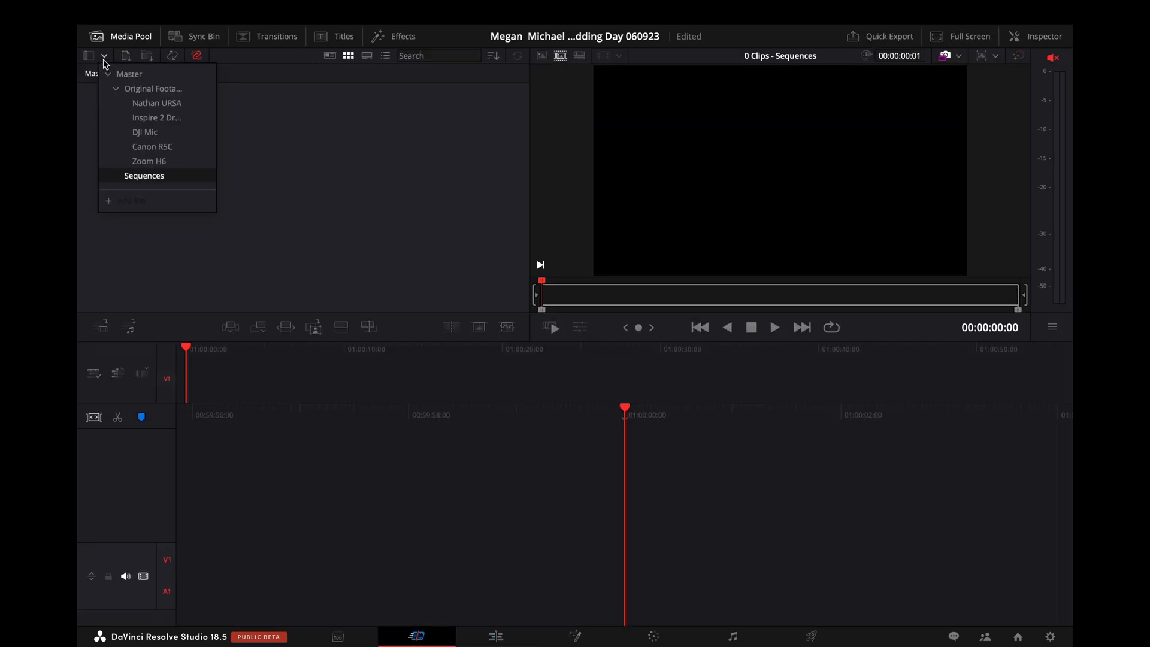
left_click(156, 118)
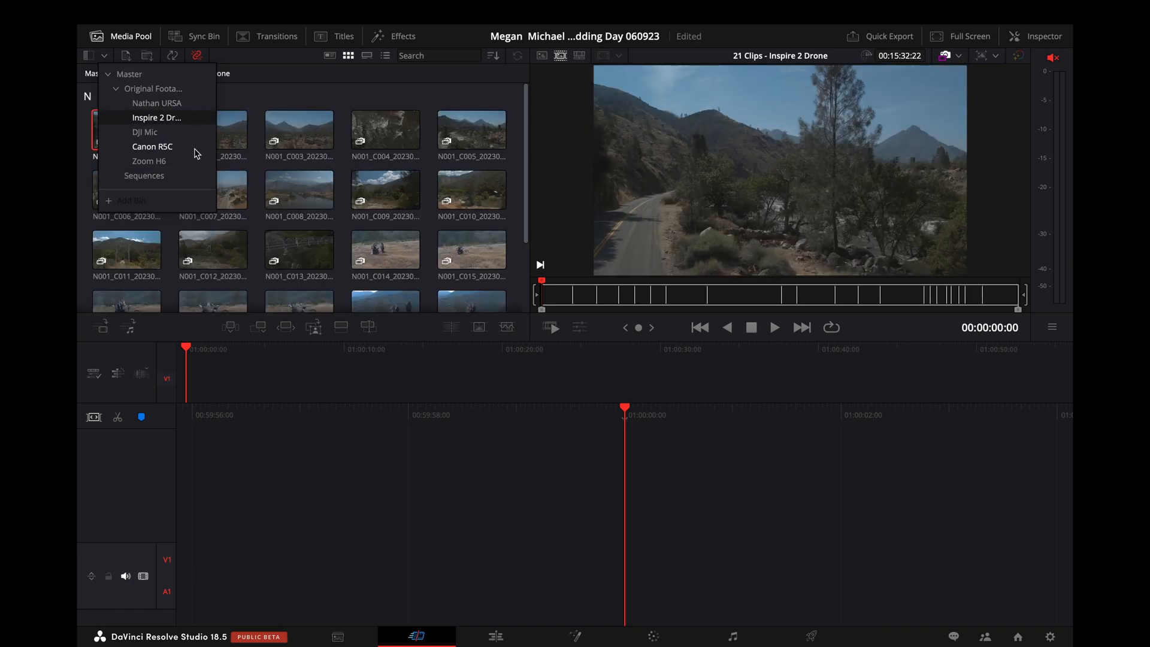
left_click(156, 117)
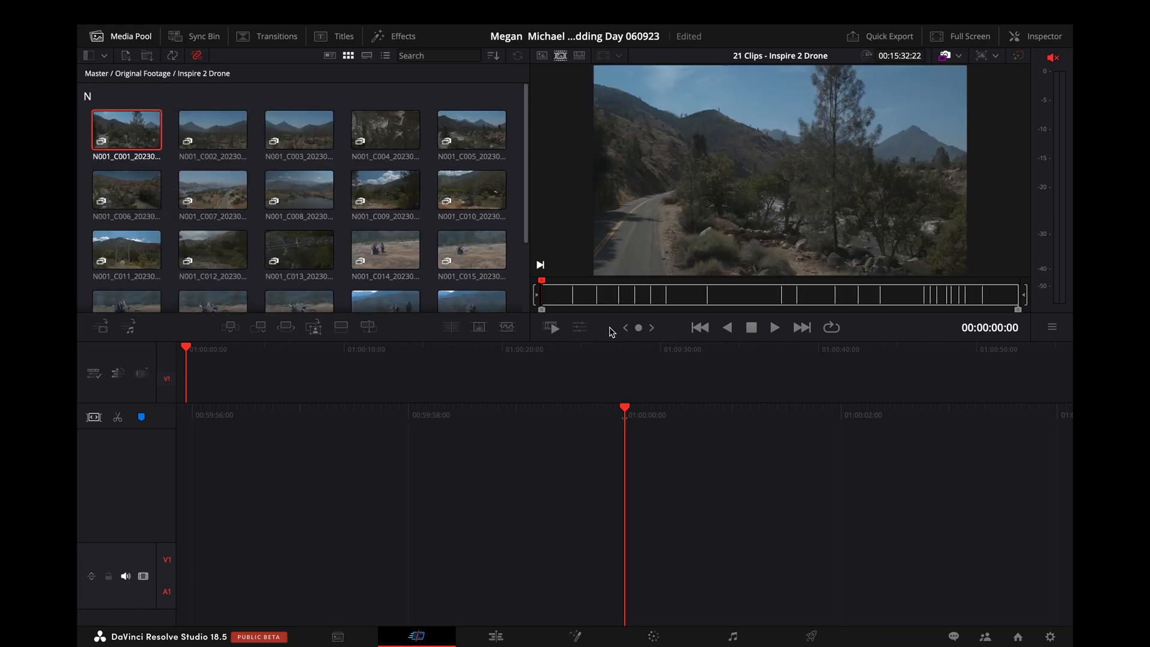
left_click(775, 328)
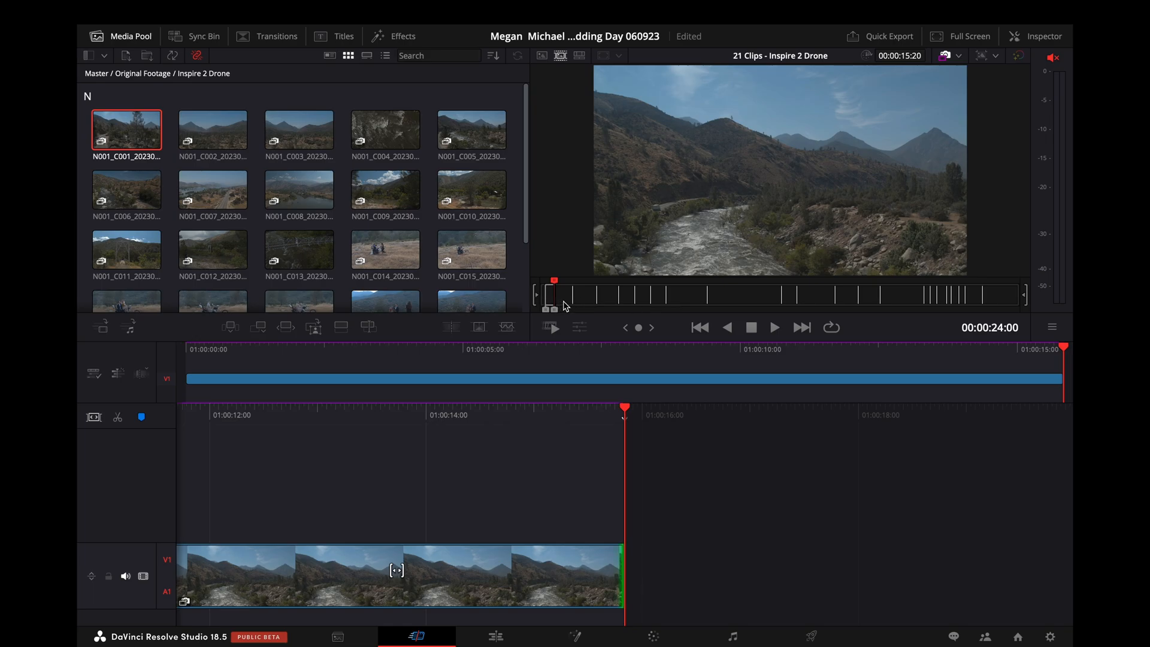
Preview the second, fifth, sixth, lake and bridge drone clips on the source tape.
left_click(212, 130)
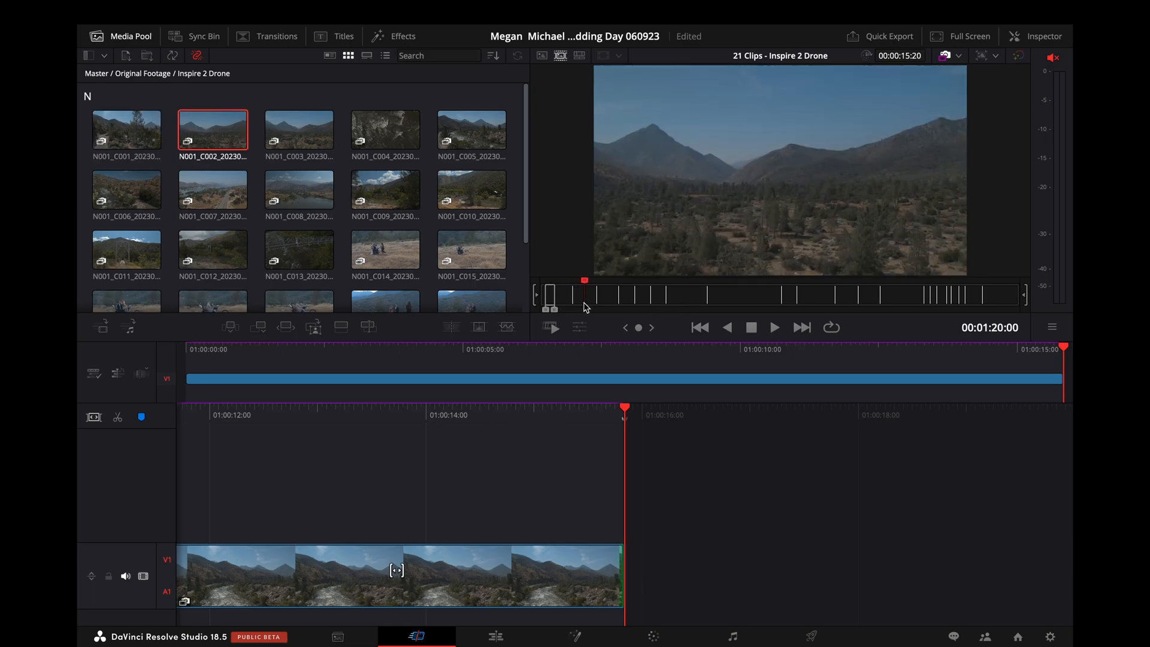
left_click(471, 130)
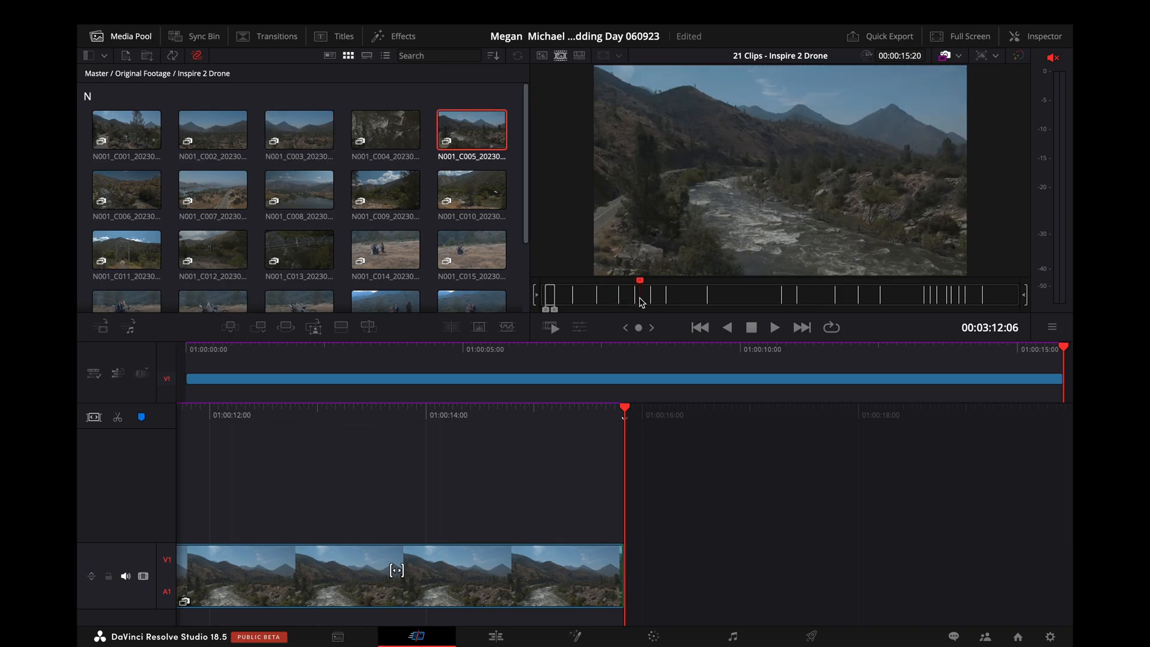
left_click(126, 189)
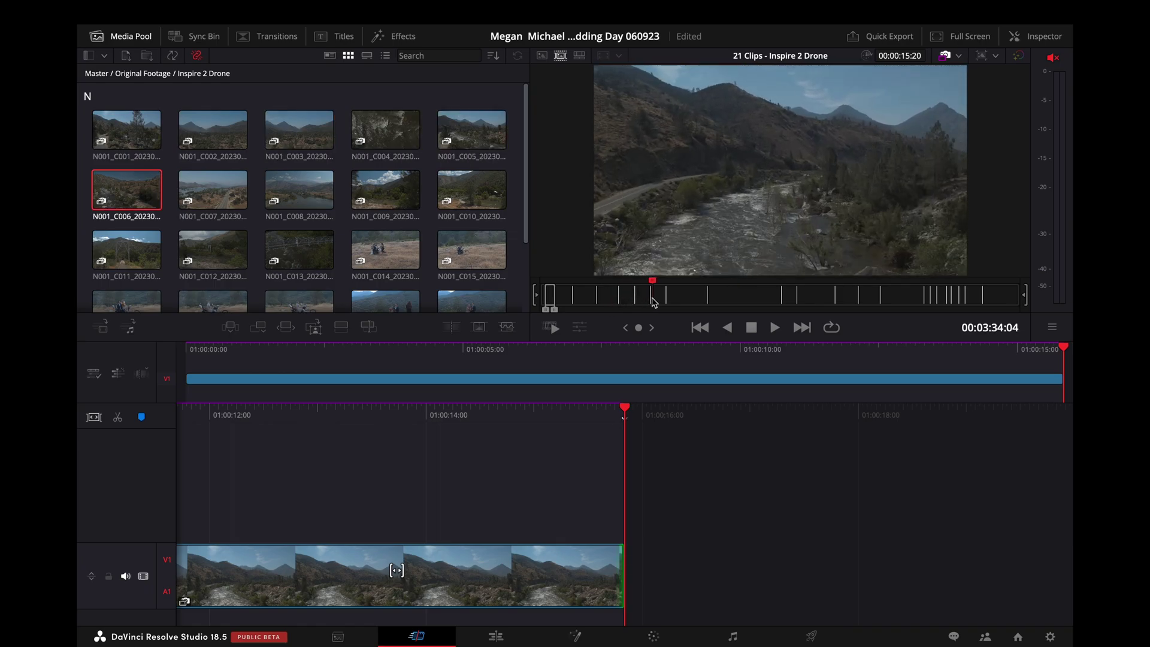
left_click(213, 189)
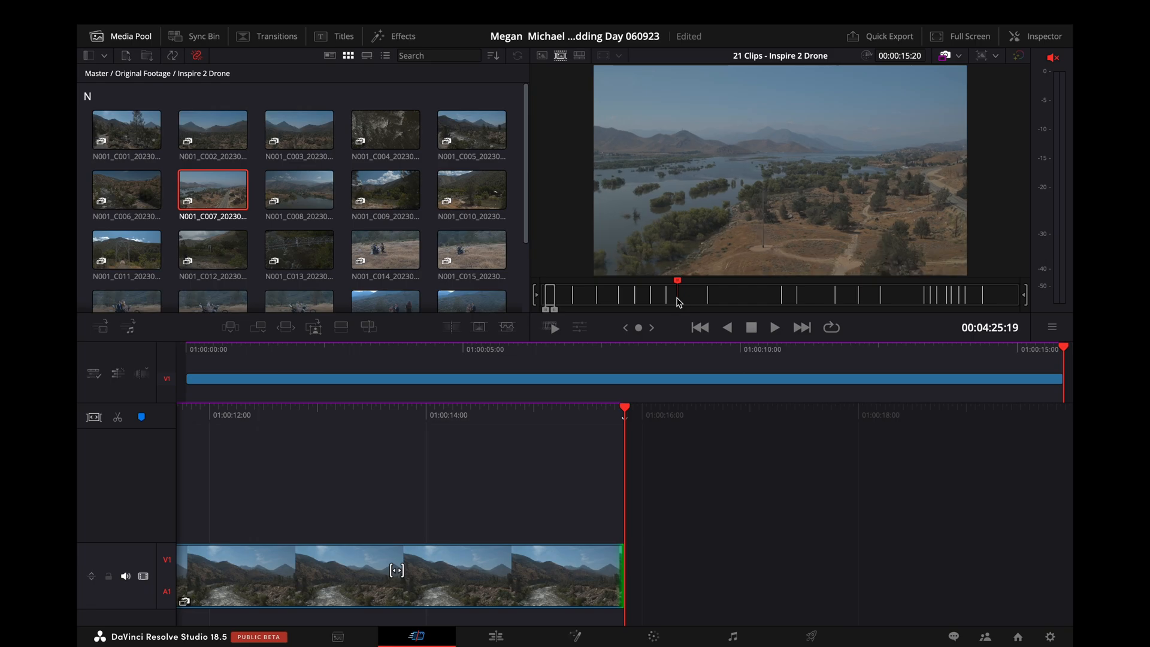
left_click(775, 328)
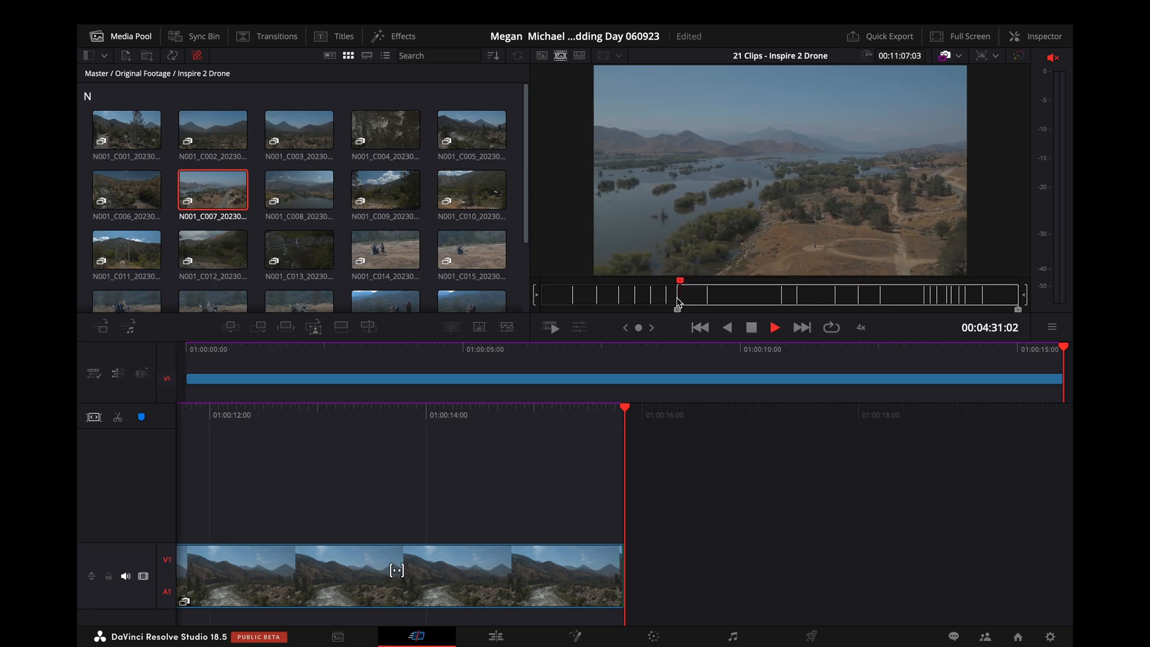
left_click(775, 328)
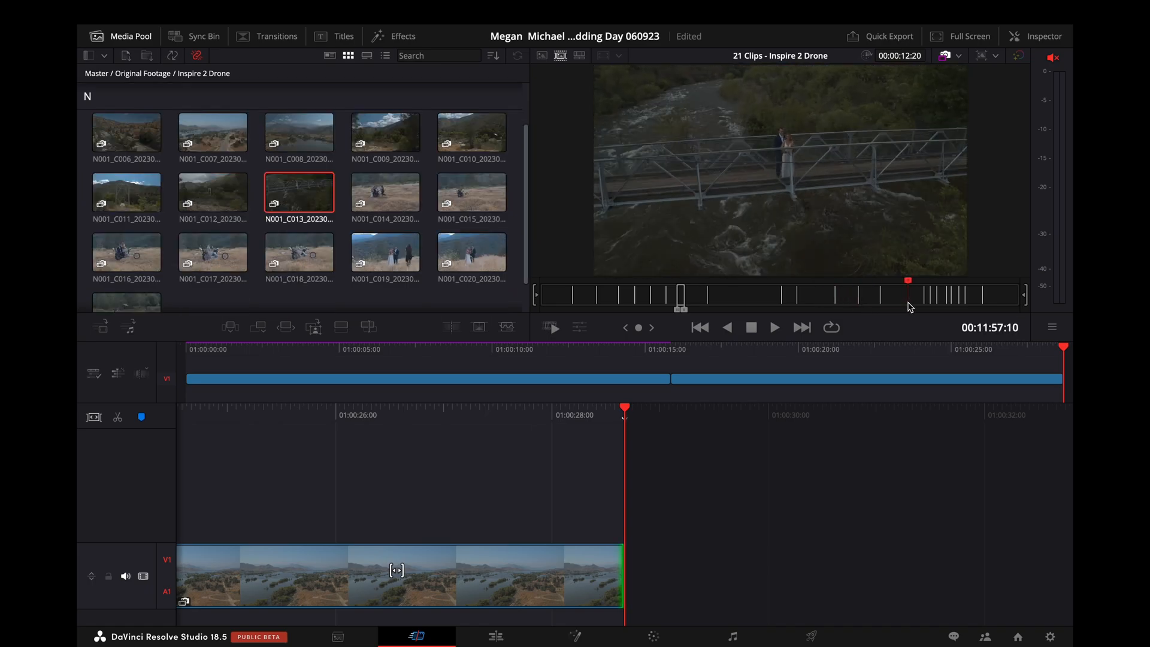
left_click(775, 328)
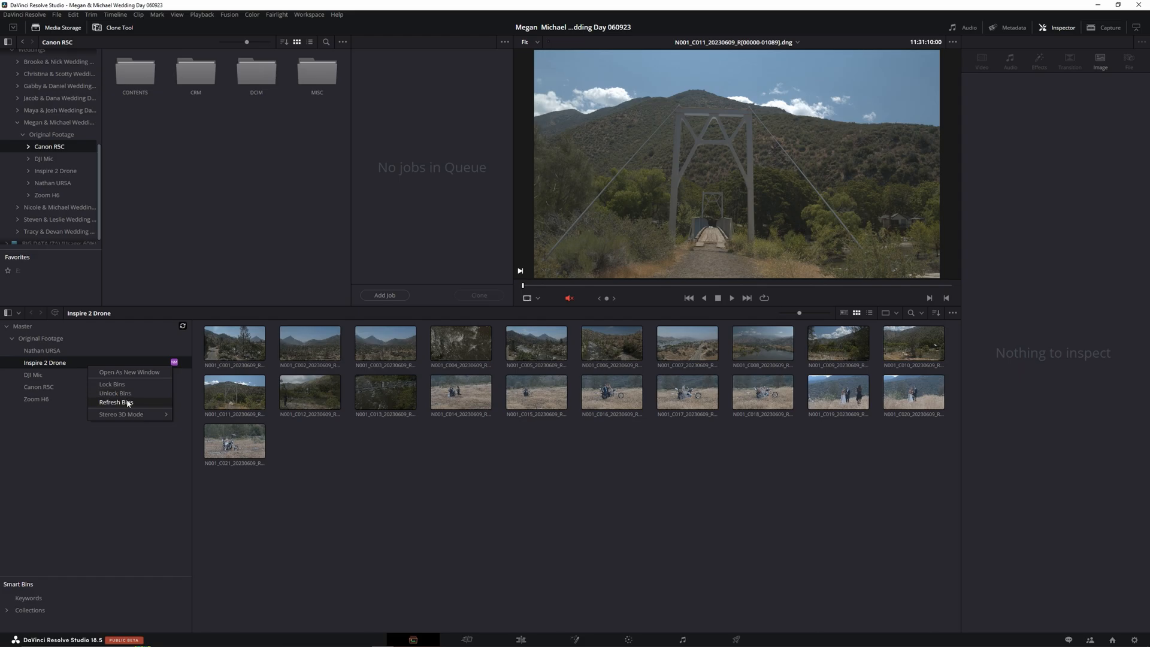
Refresh Bins, open the Sequences bin, and move to the Edit page.
left_click(116, 402)
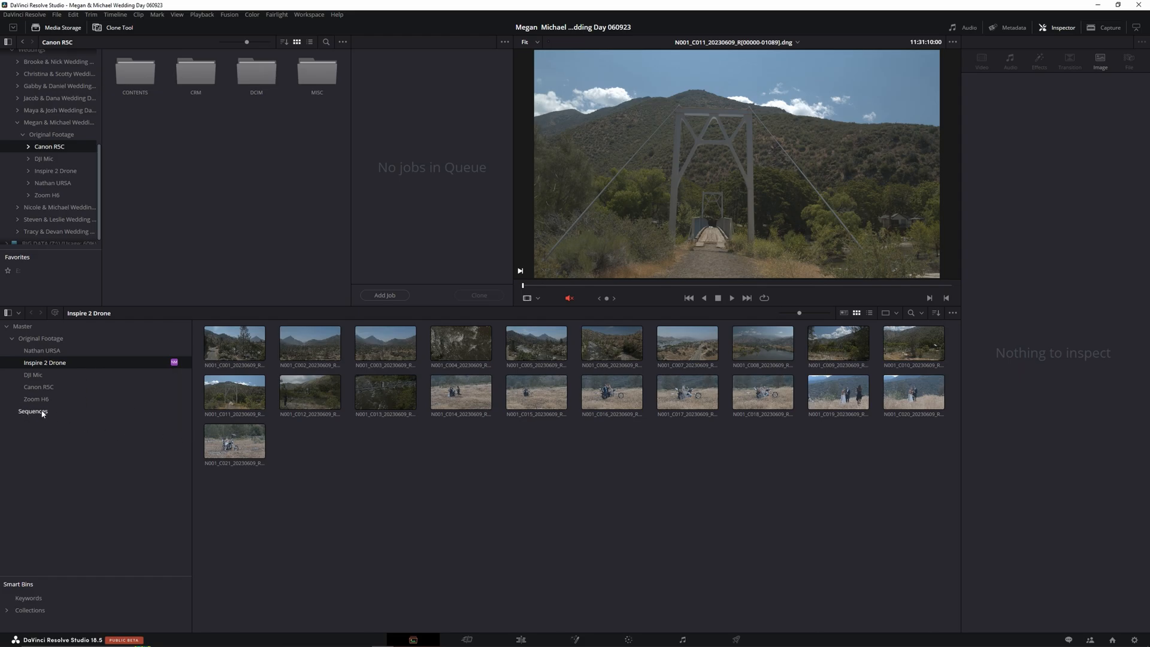
left_click(32, 411)
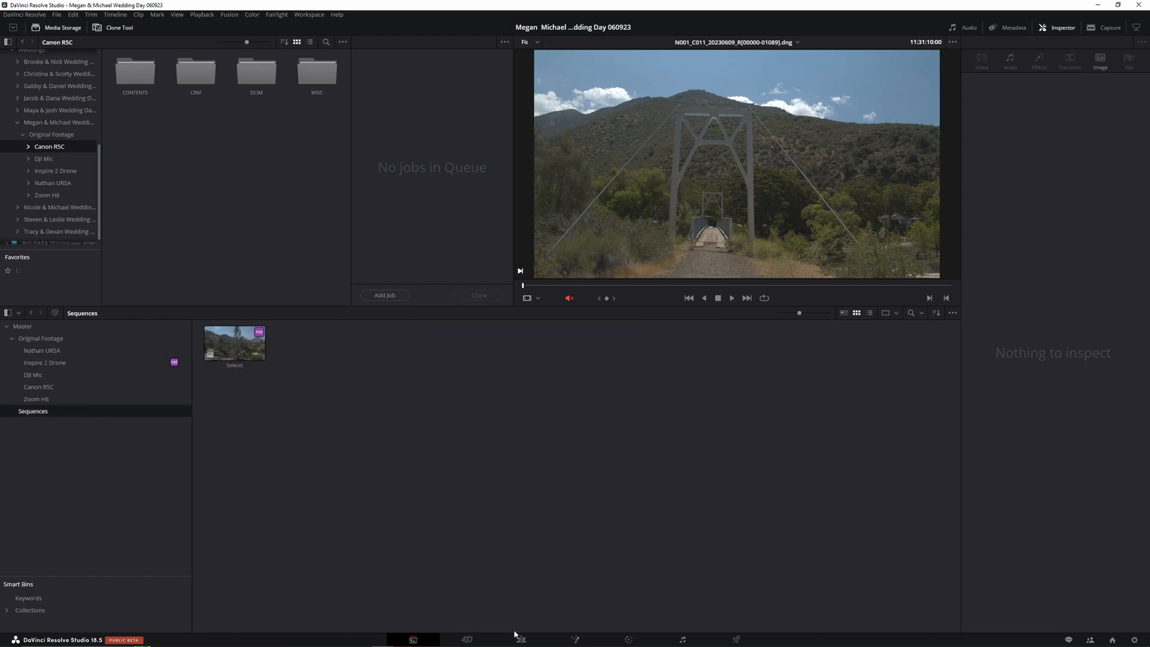
left_click(520, 640)
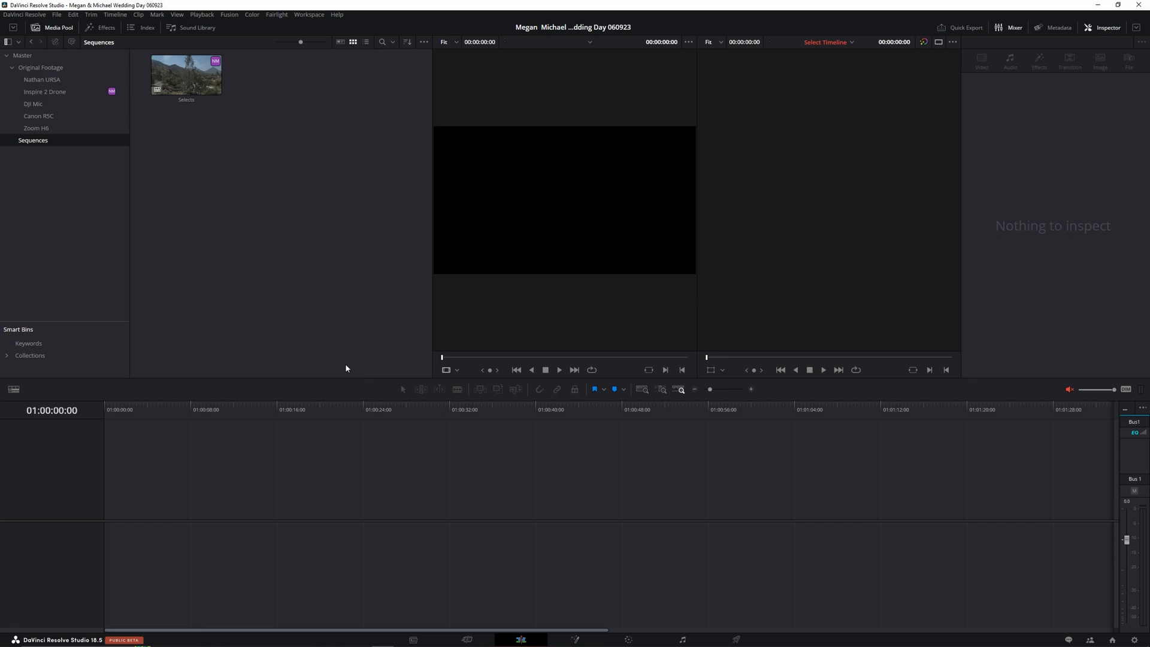
Open the Selects timeline and jump to its lake and bridge clips.
left_click(186, 75)
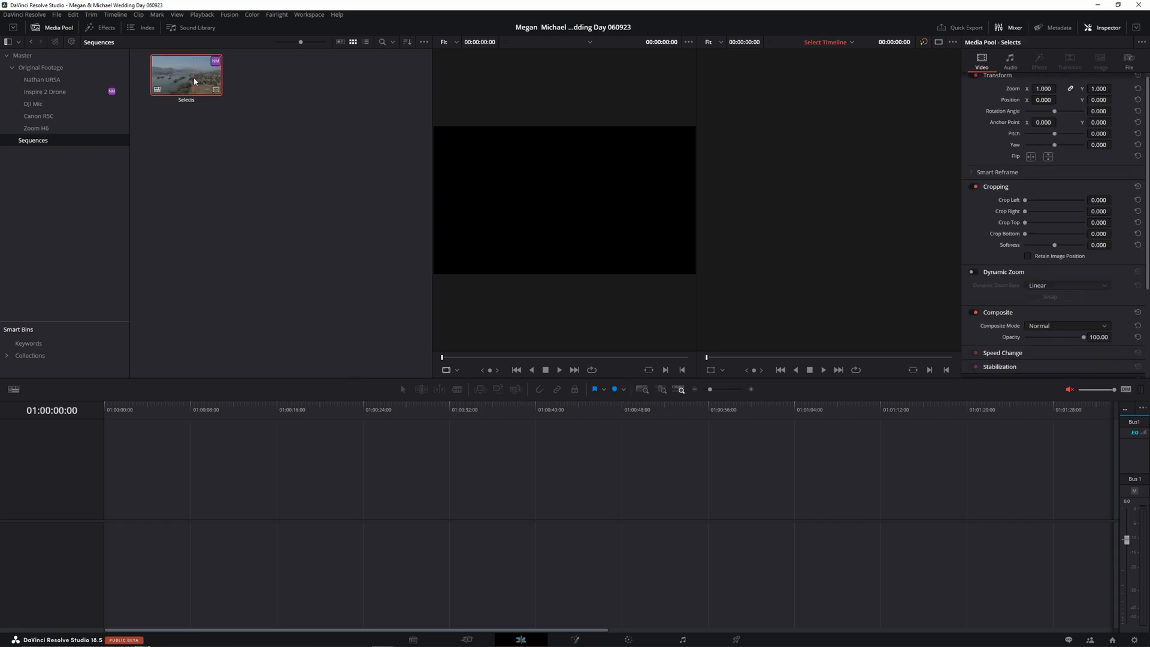
double_click(193, 77)
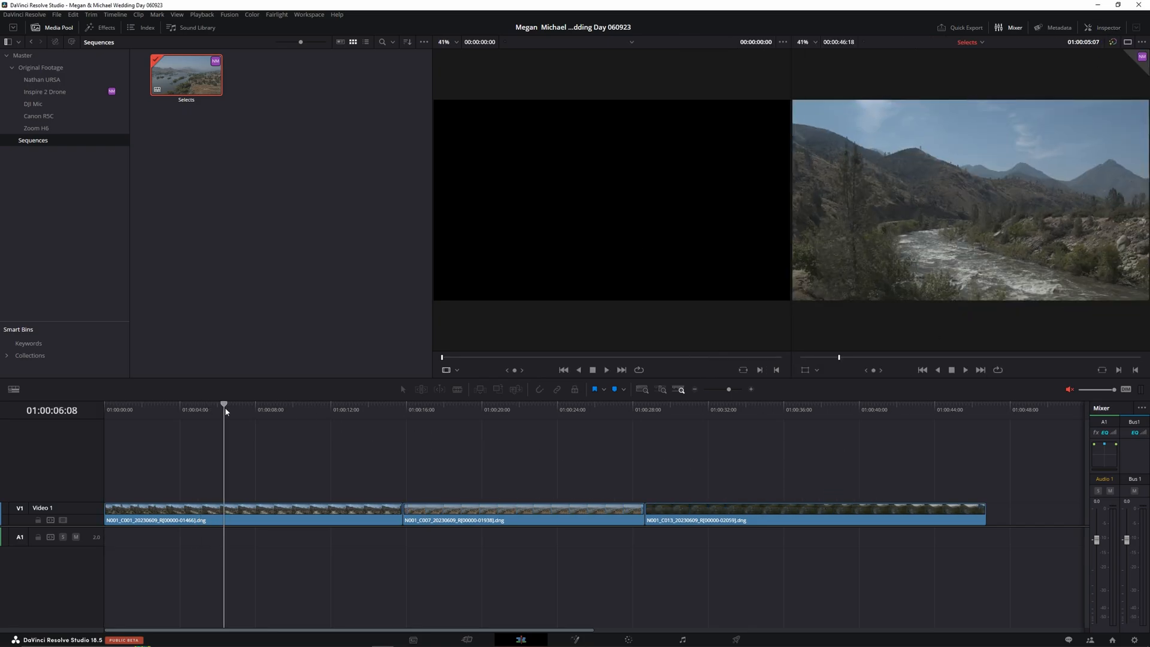
left_click(486, 409)
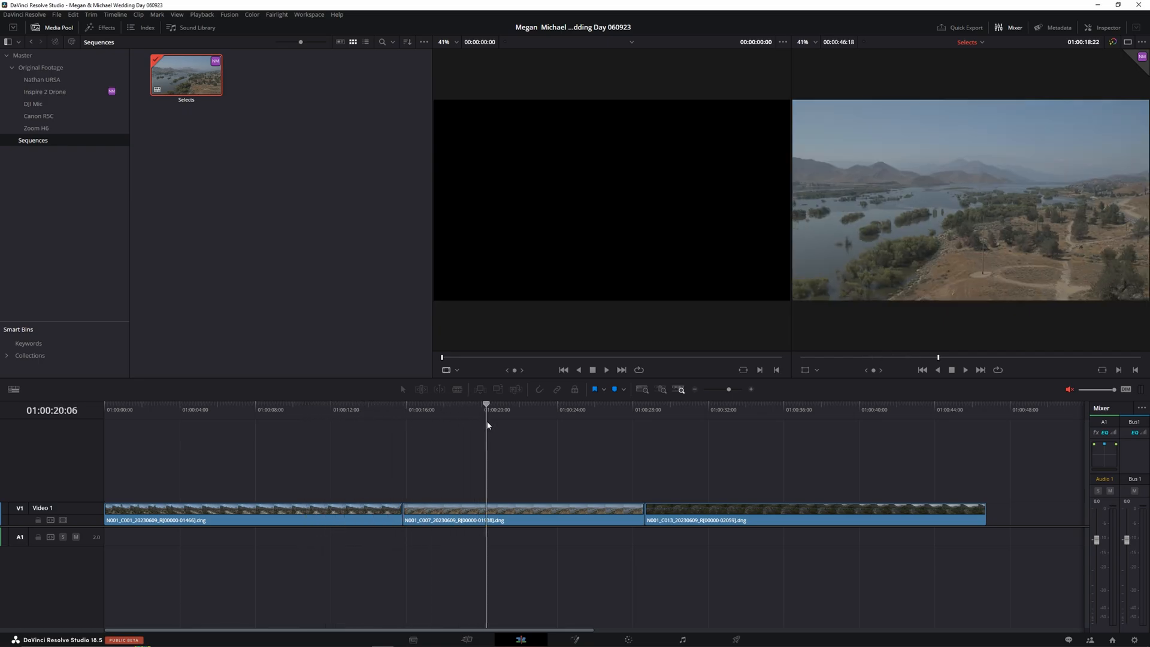
left_click(669, 409)
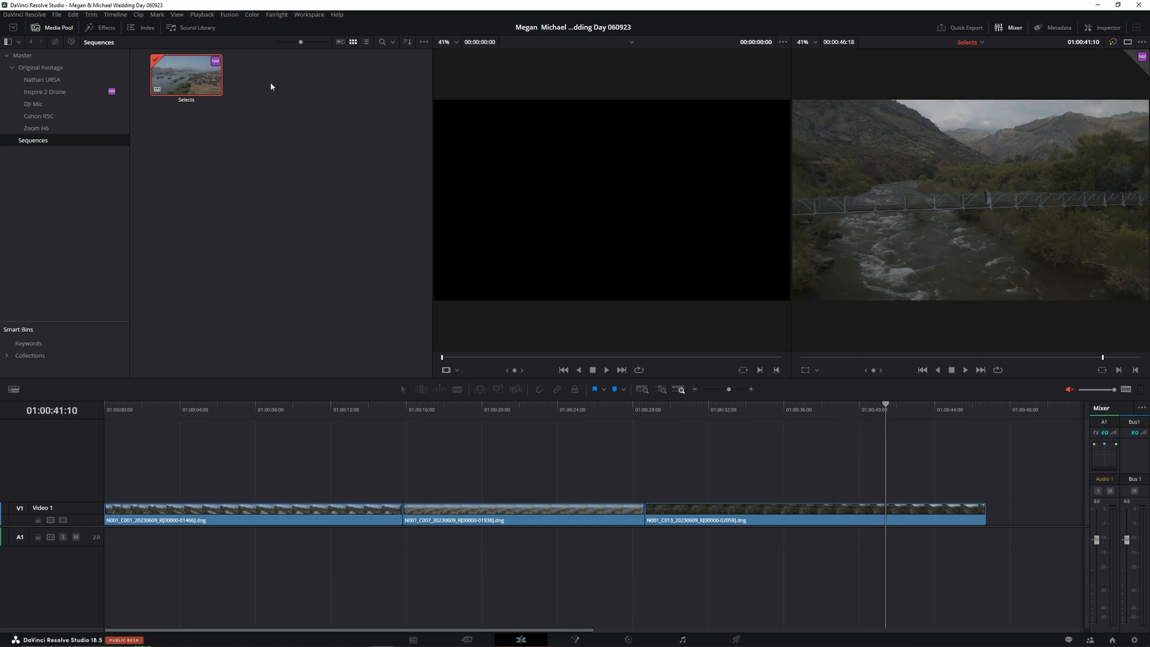
left_click(209, 14)
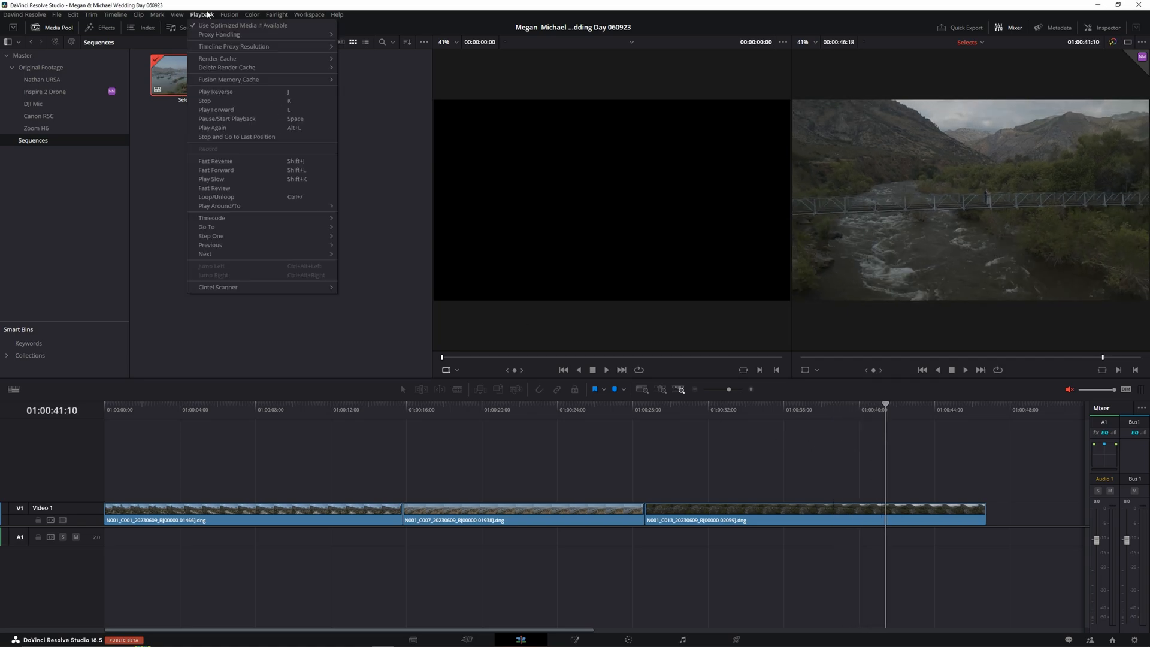
mouse_move(597, 474)
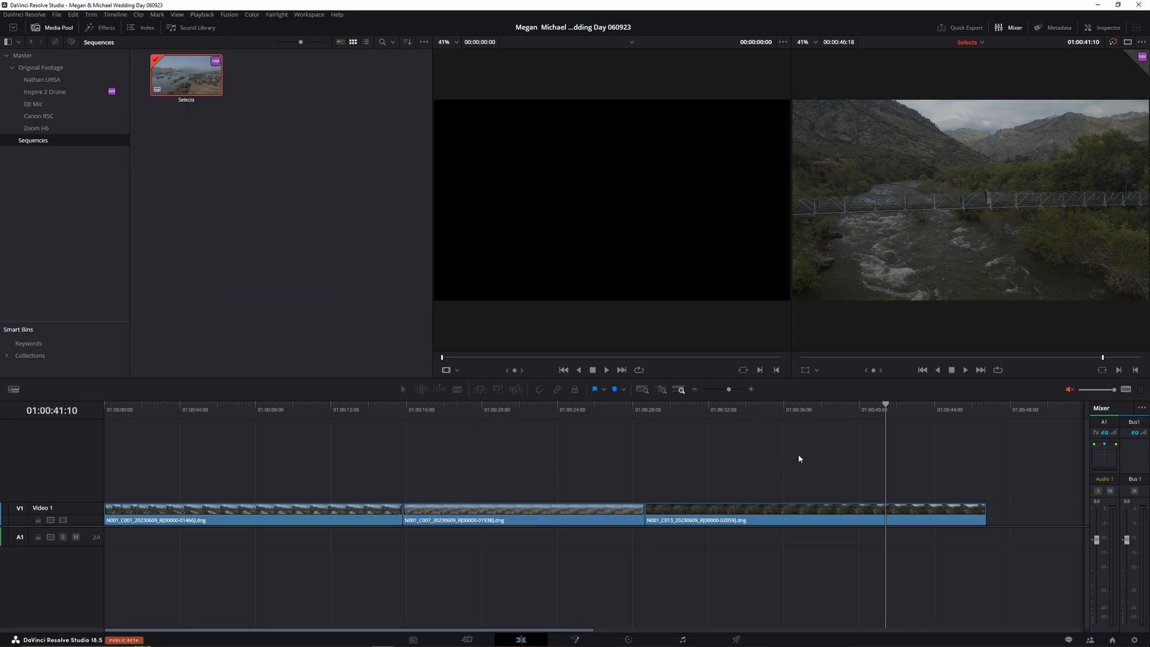
mouse_move(229, 27)
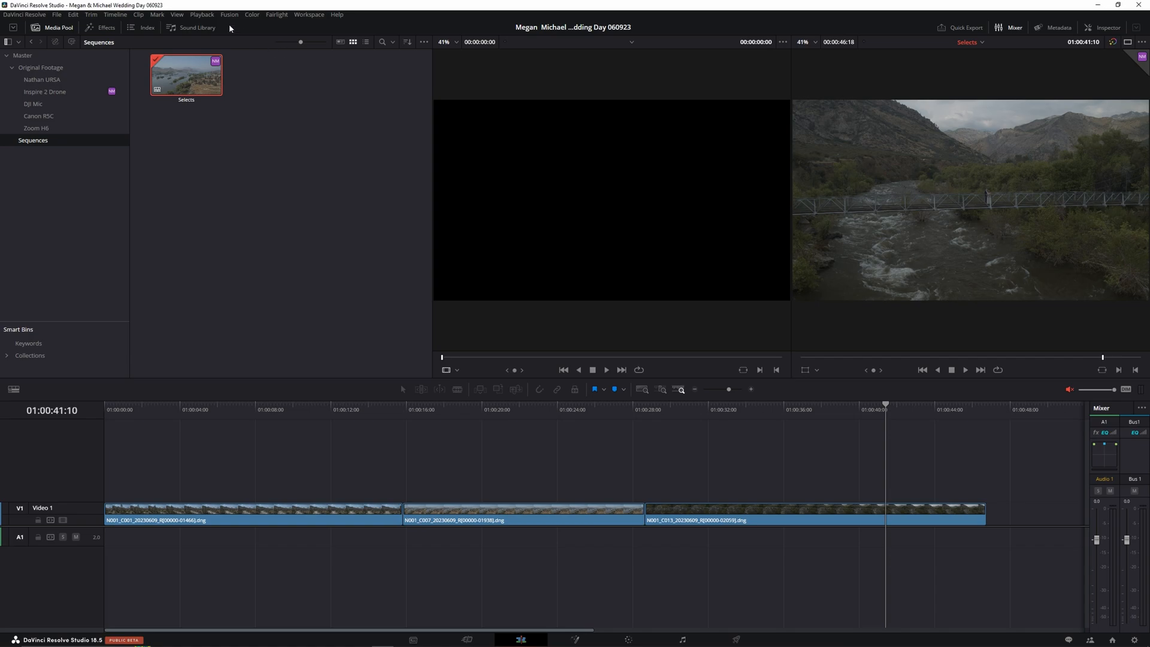
left_click(209, 14)
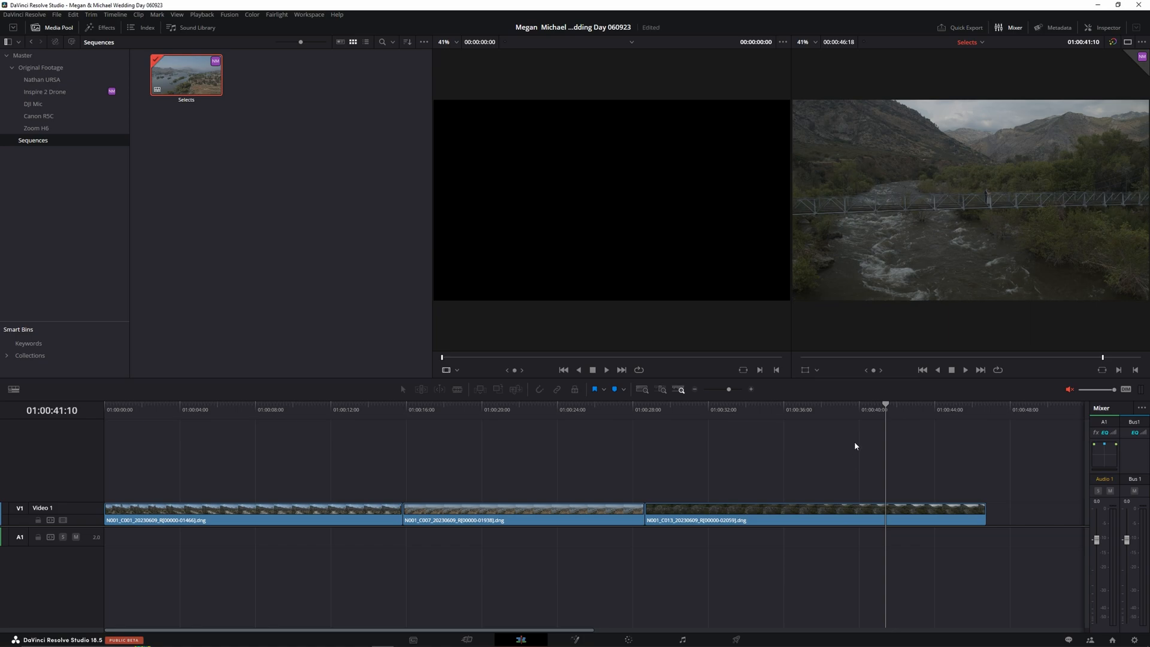
left_click(923, 409)
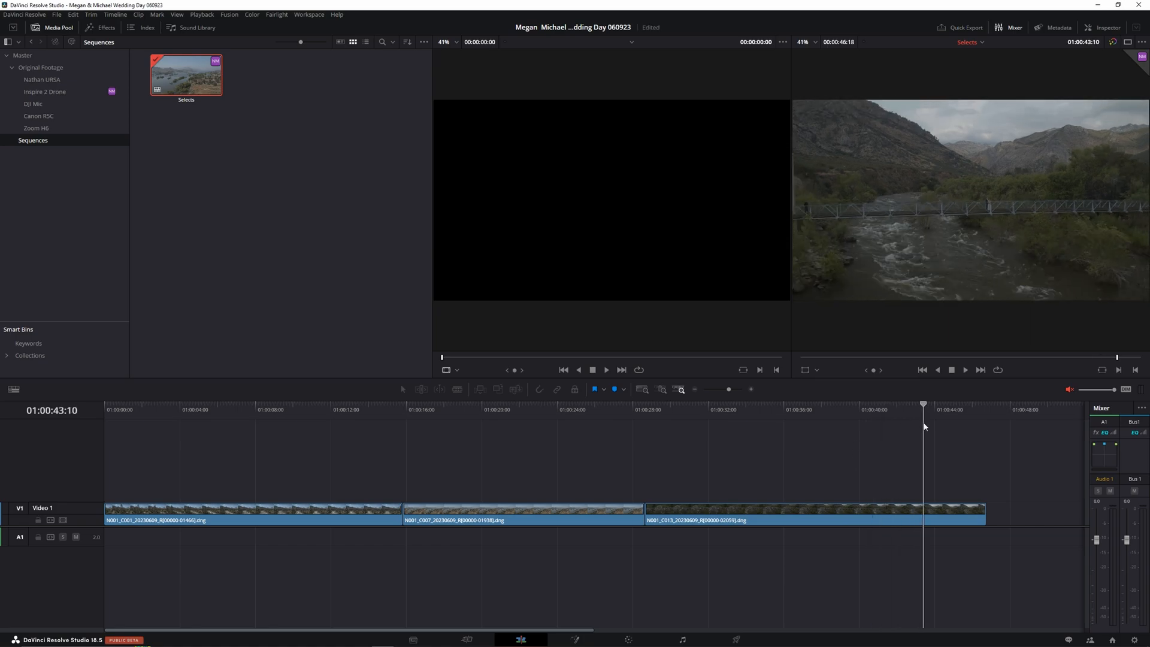